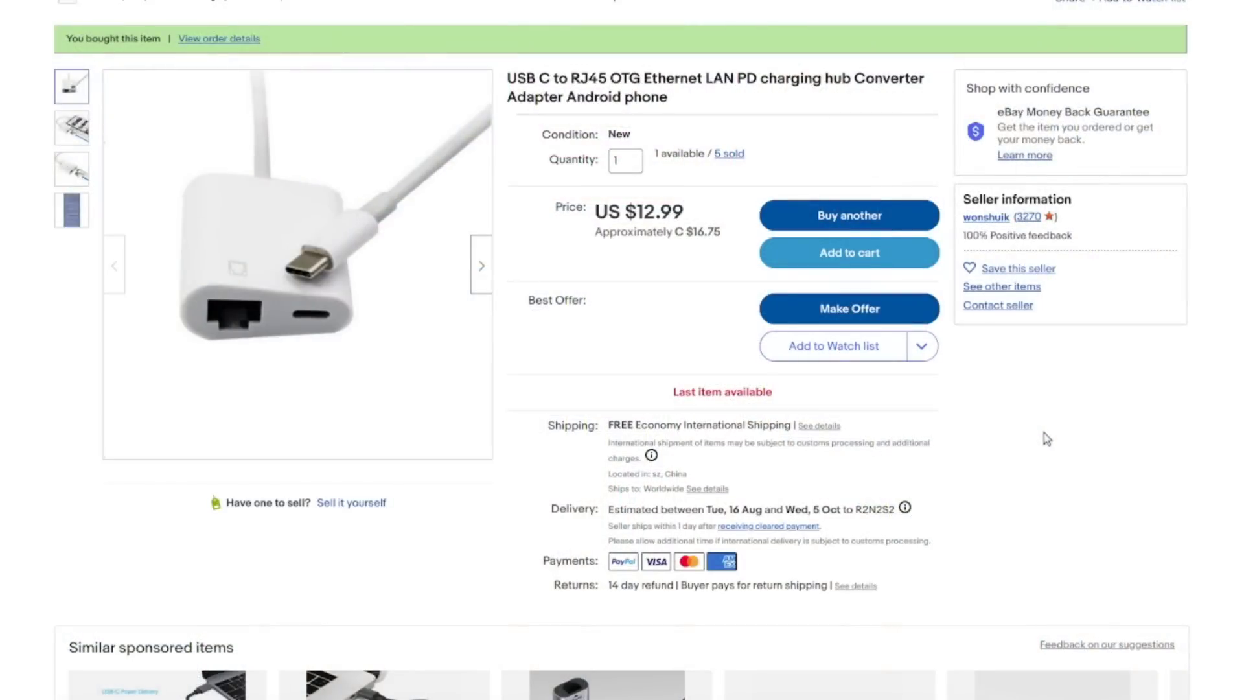
mouse_move(1067, 381)
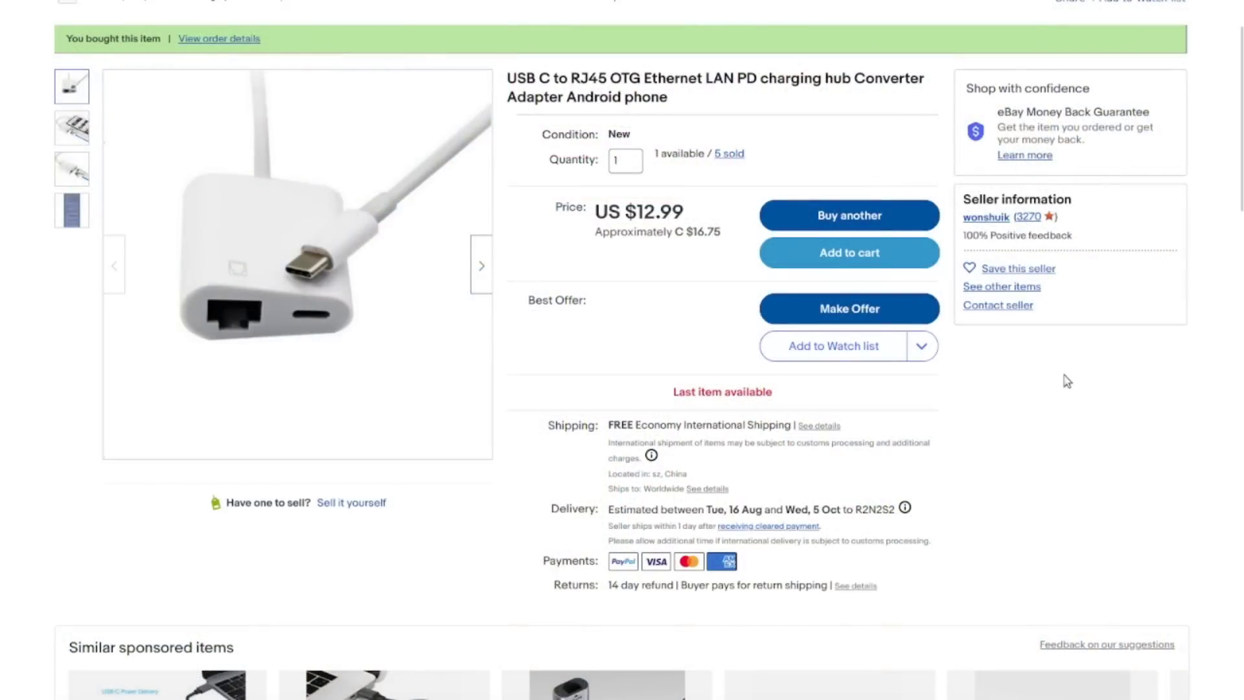
mouse_move(1058, 366)
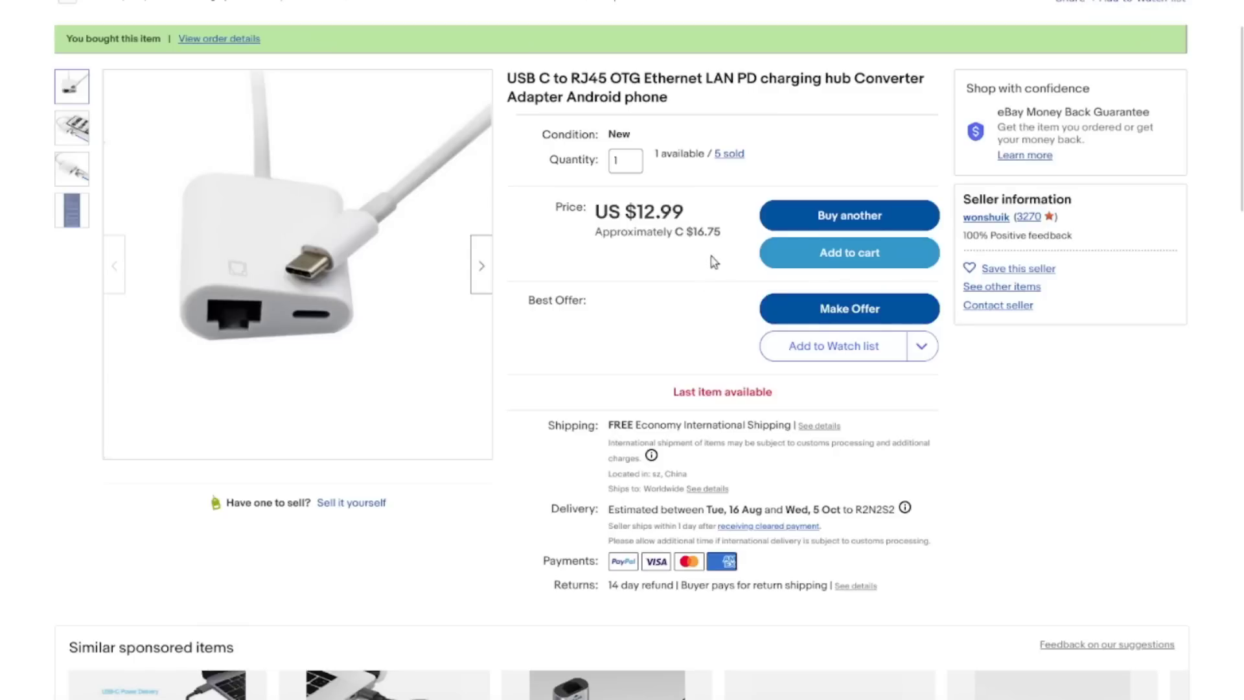
mouse_move(646, 351)
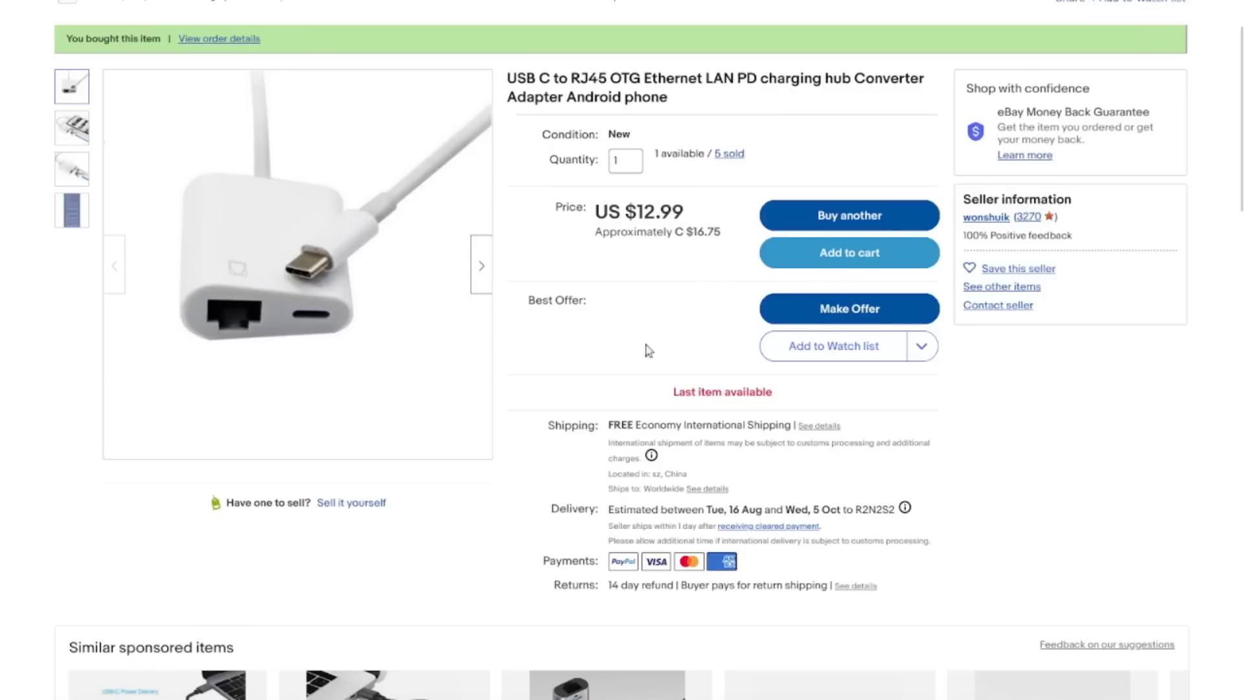
mouse_move(1090, 418)
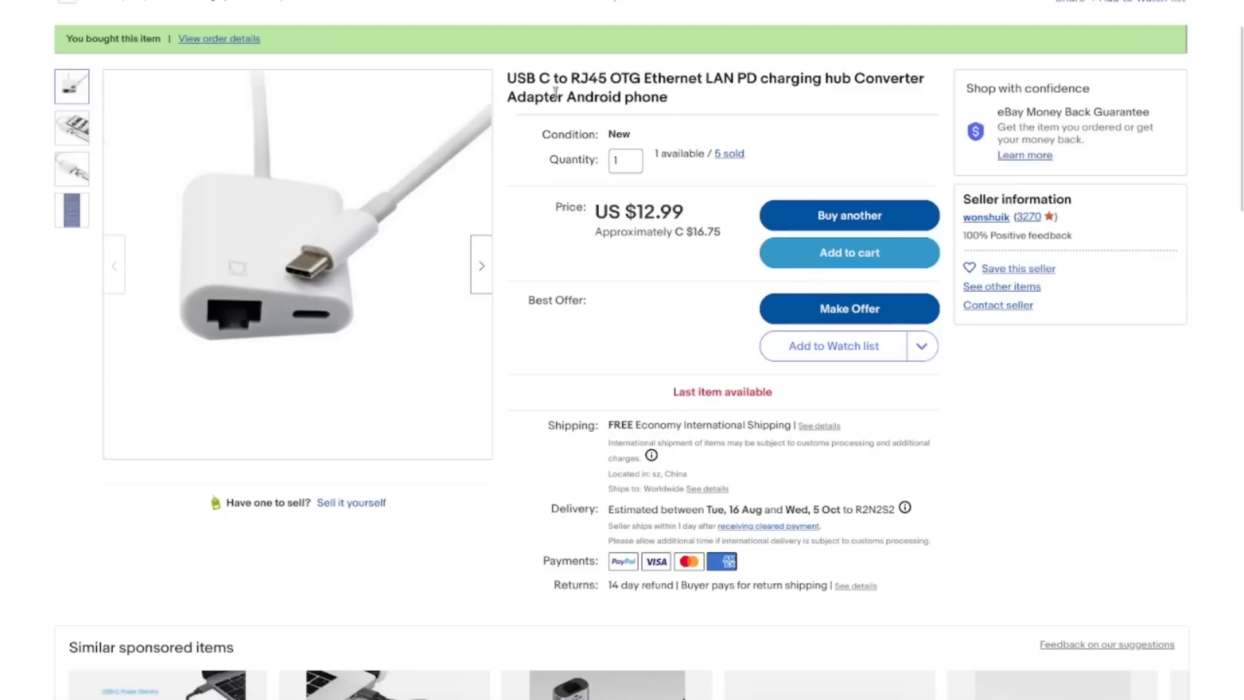
Step: View the photo of the adapter connected to a phone, then the chart of supported device models
left_click(71, 127)
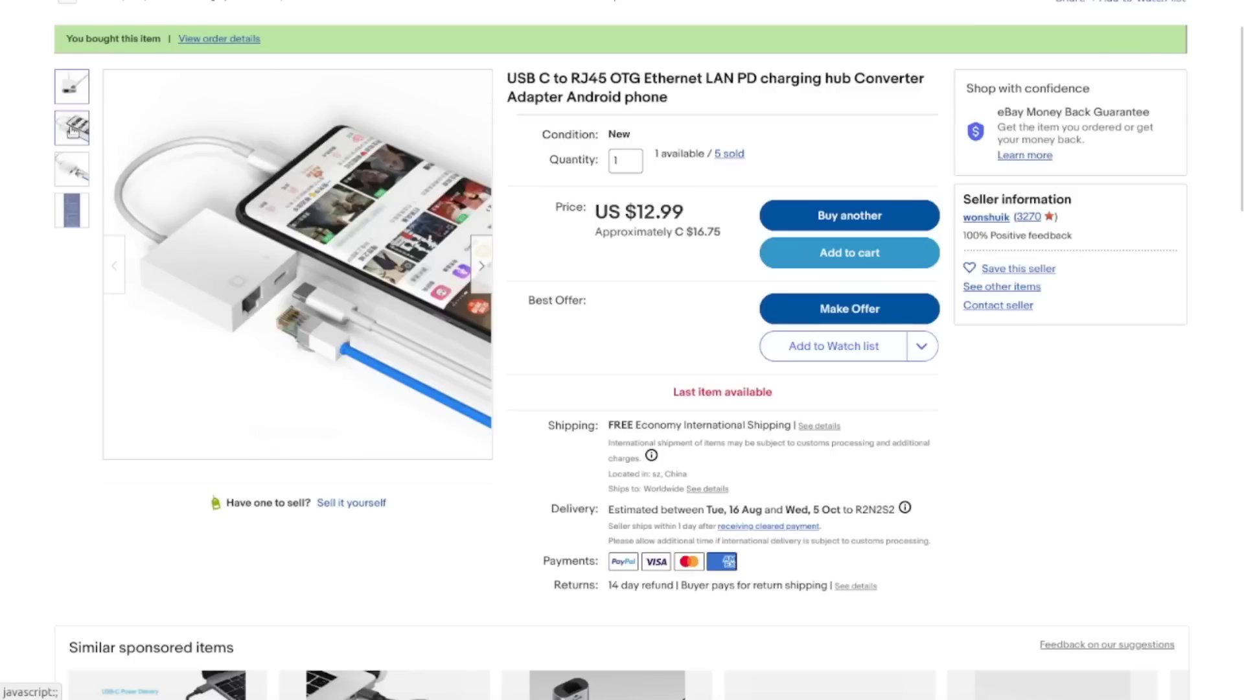
mouse_move(68, 157)
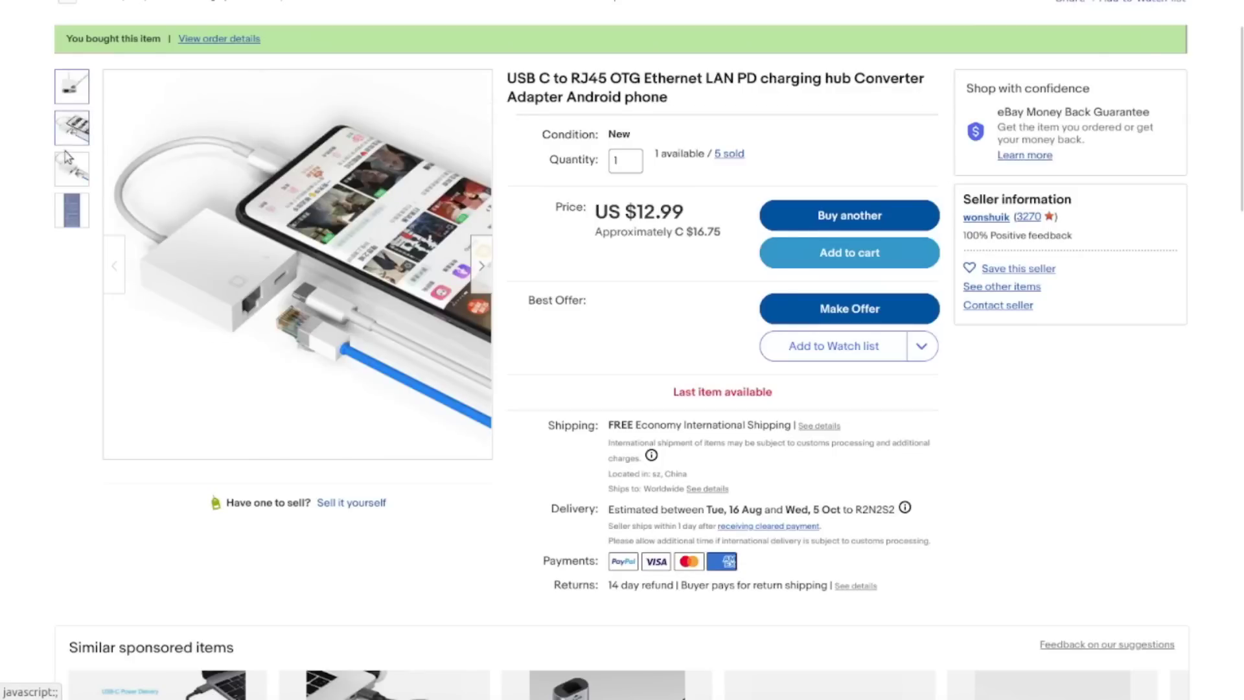
left_click(72, 210)
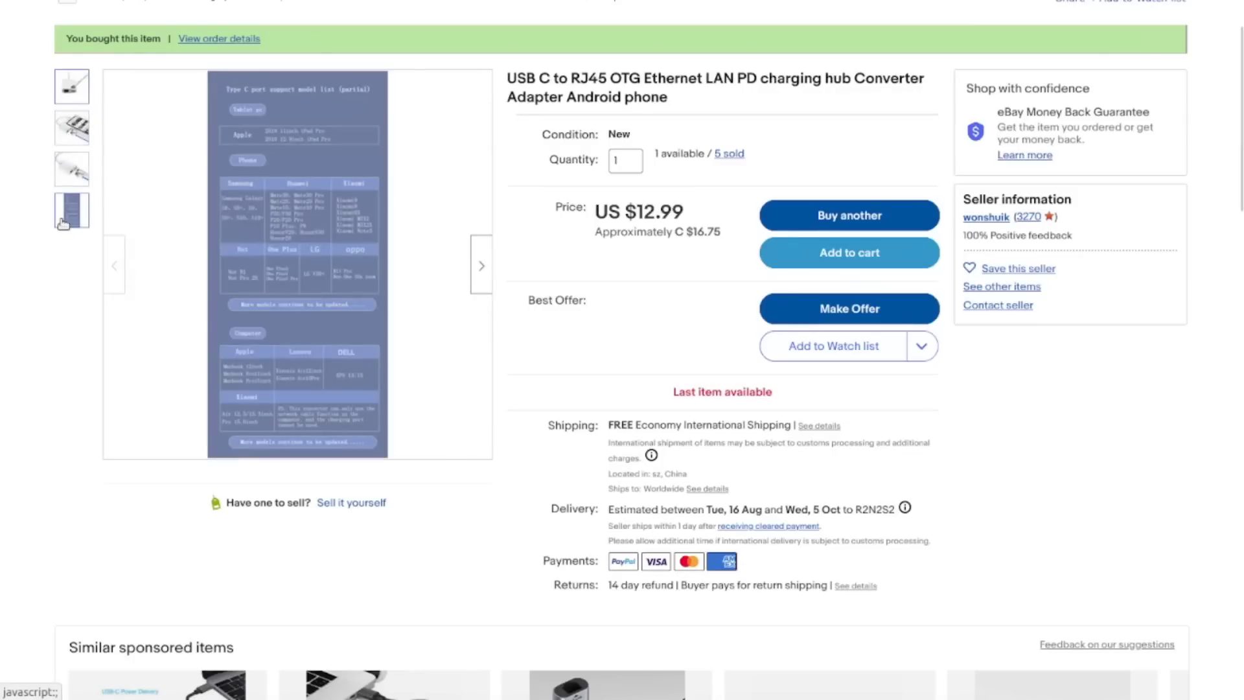
scroll("down", 3)
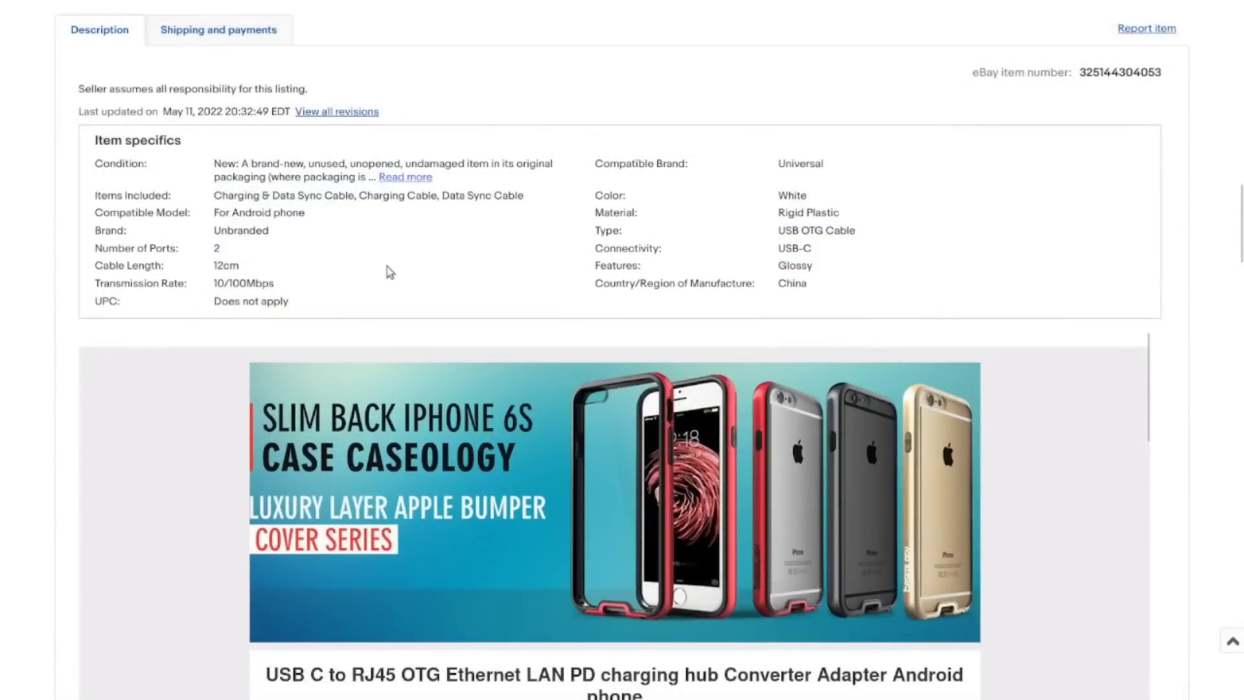
mouse_move(277, 284)
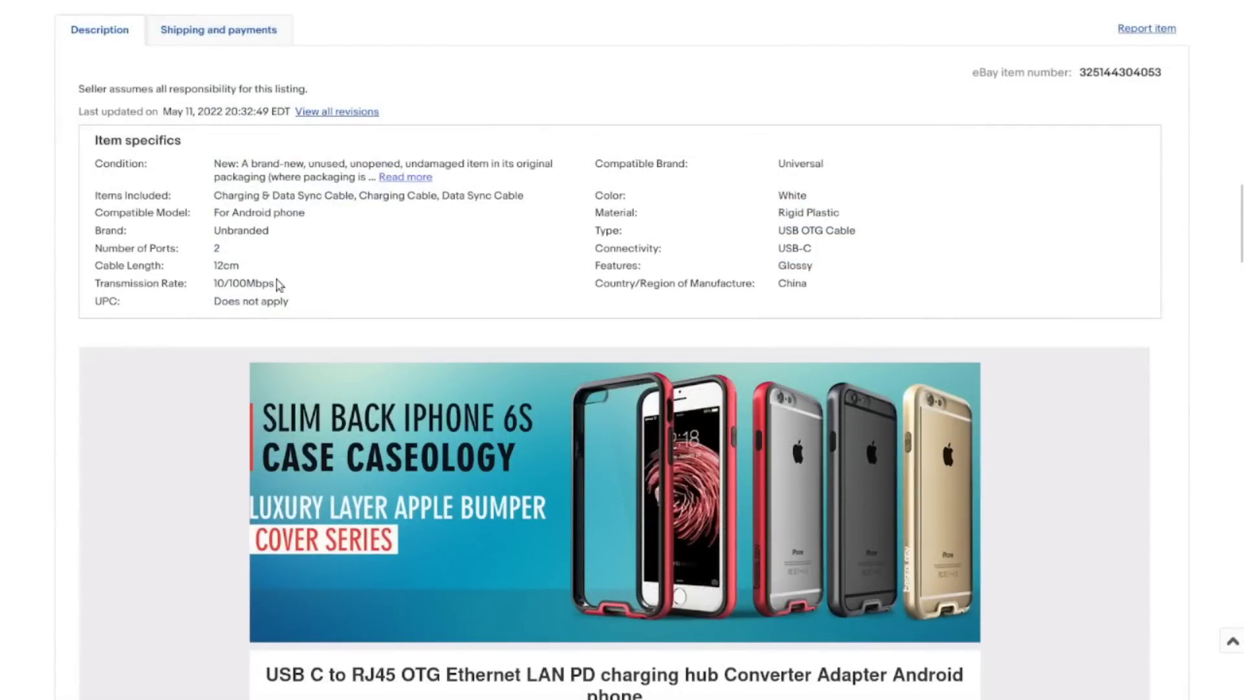
mouse_move(285, 289)
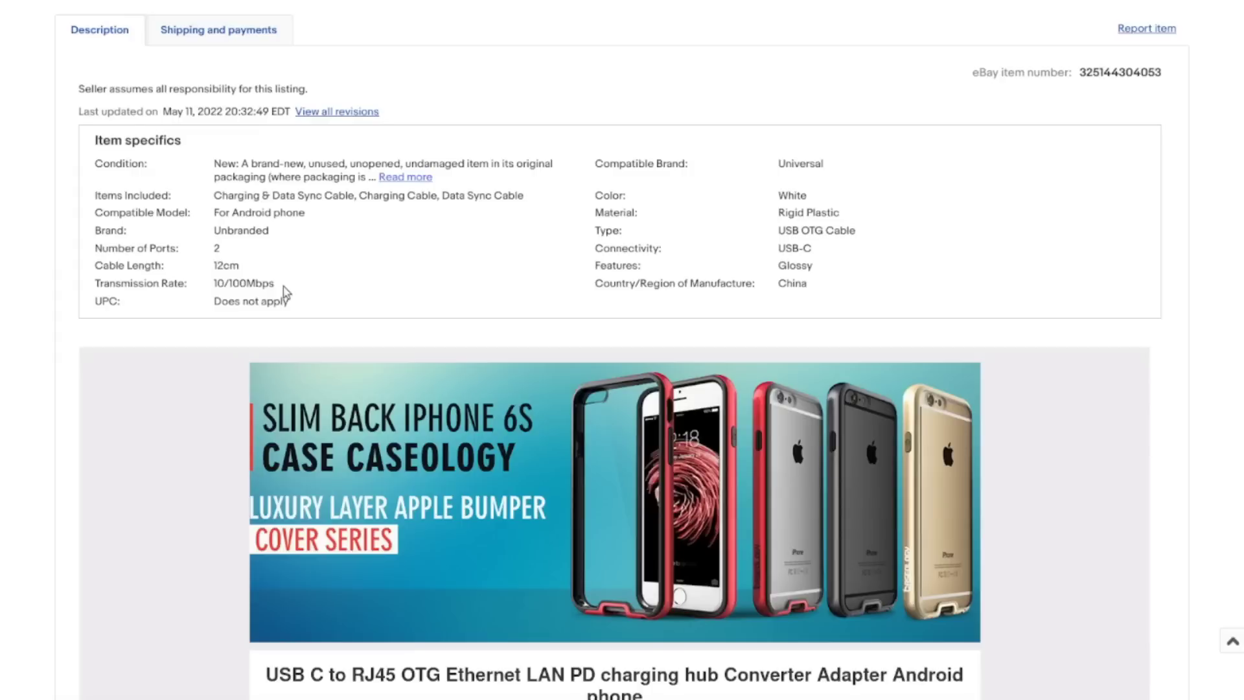
mouse_move(427, 268)
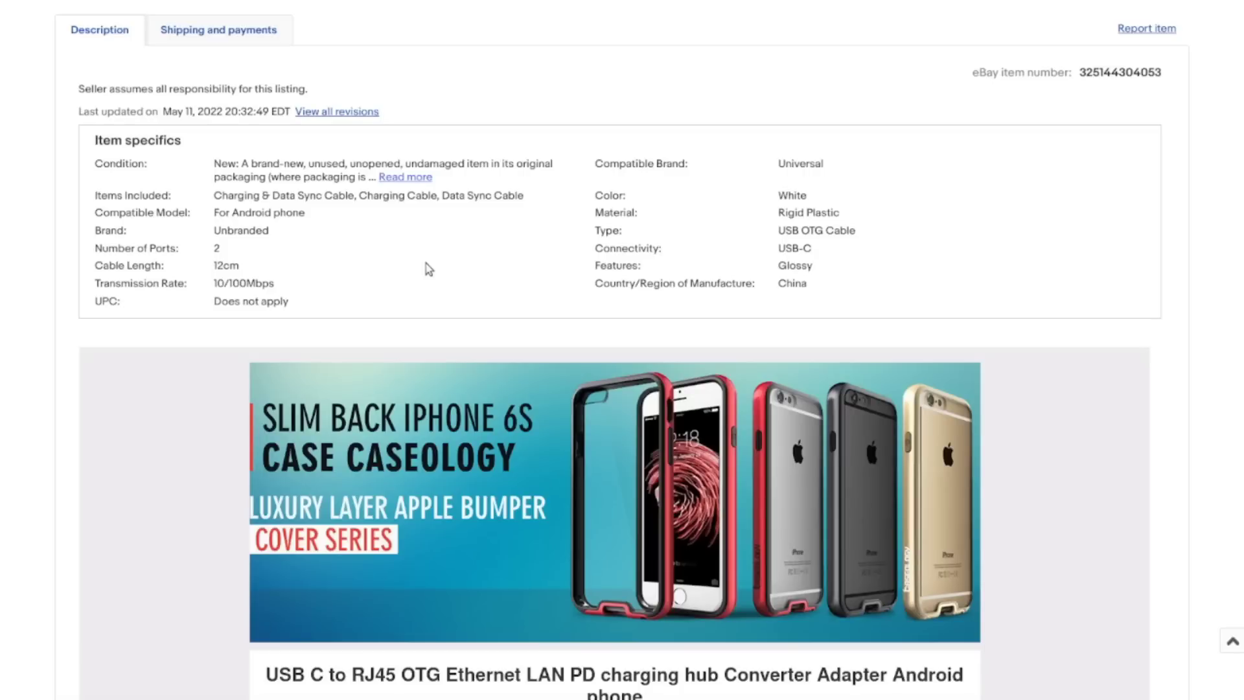
scroll("down", 3)
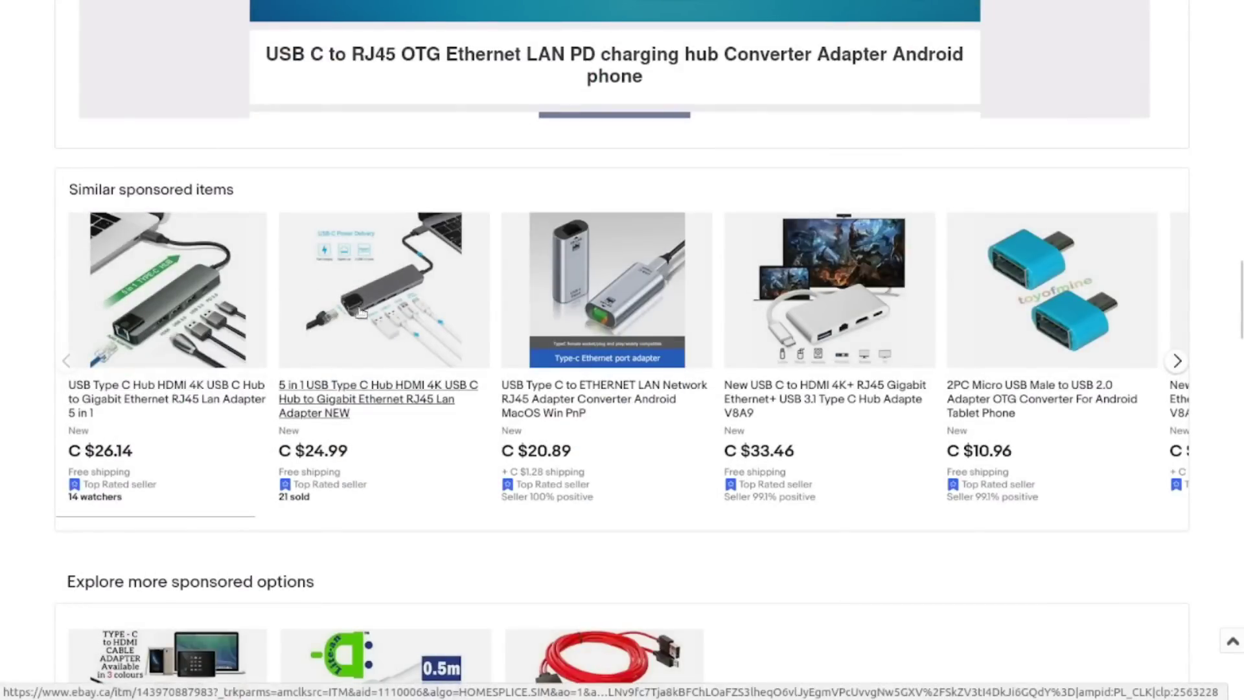
mouse_move(191, 298)
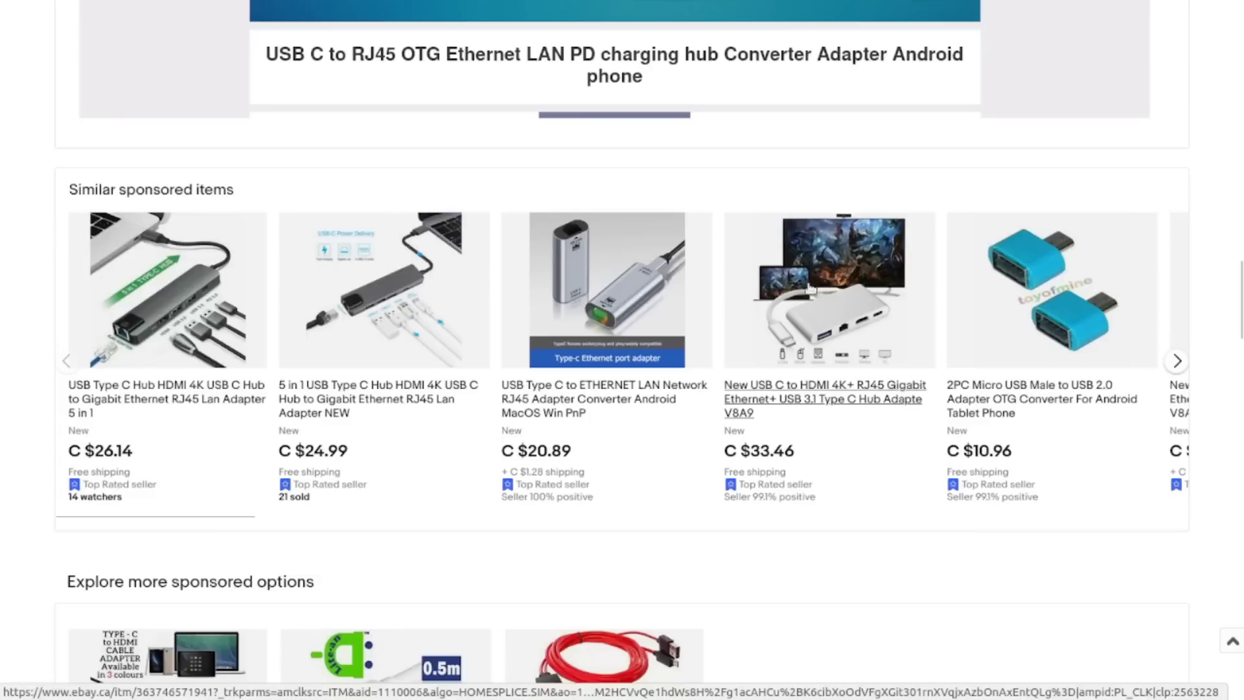
mouse_move(806, 534)
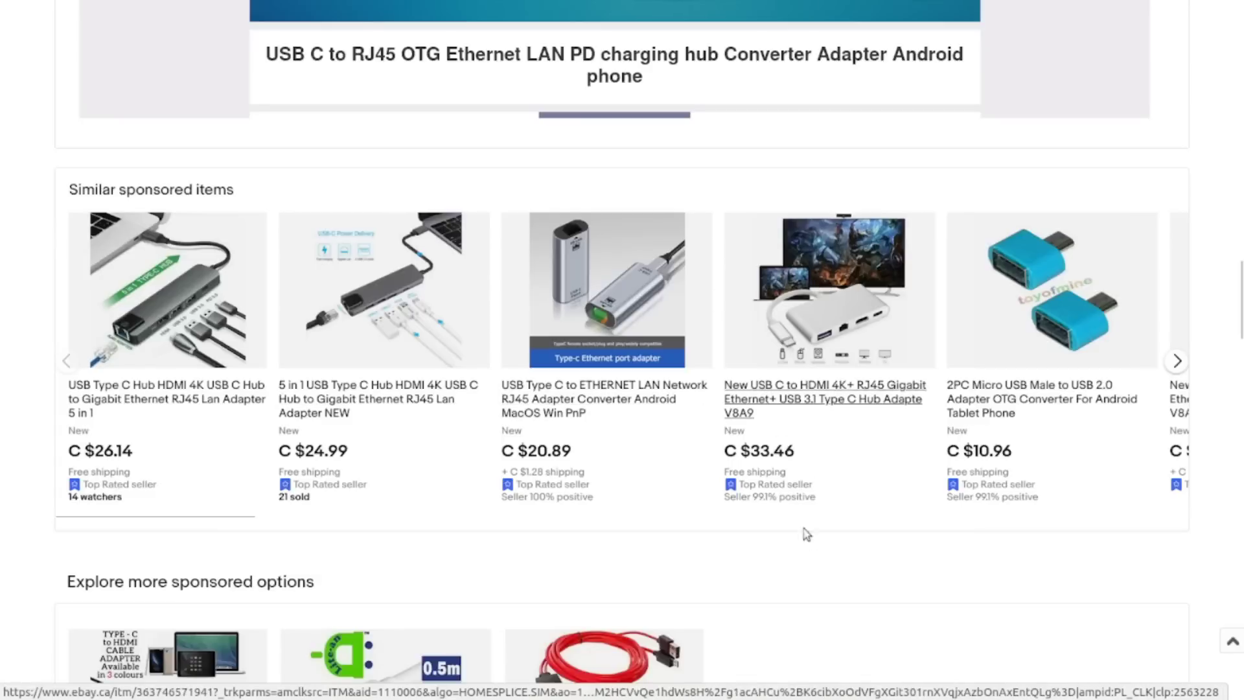
scroll("down", 3)
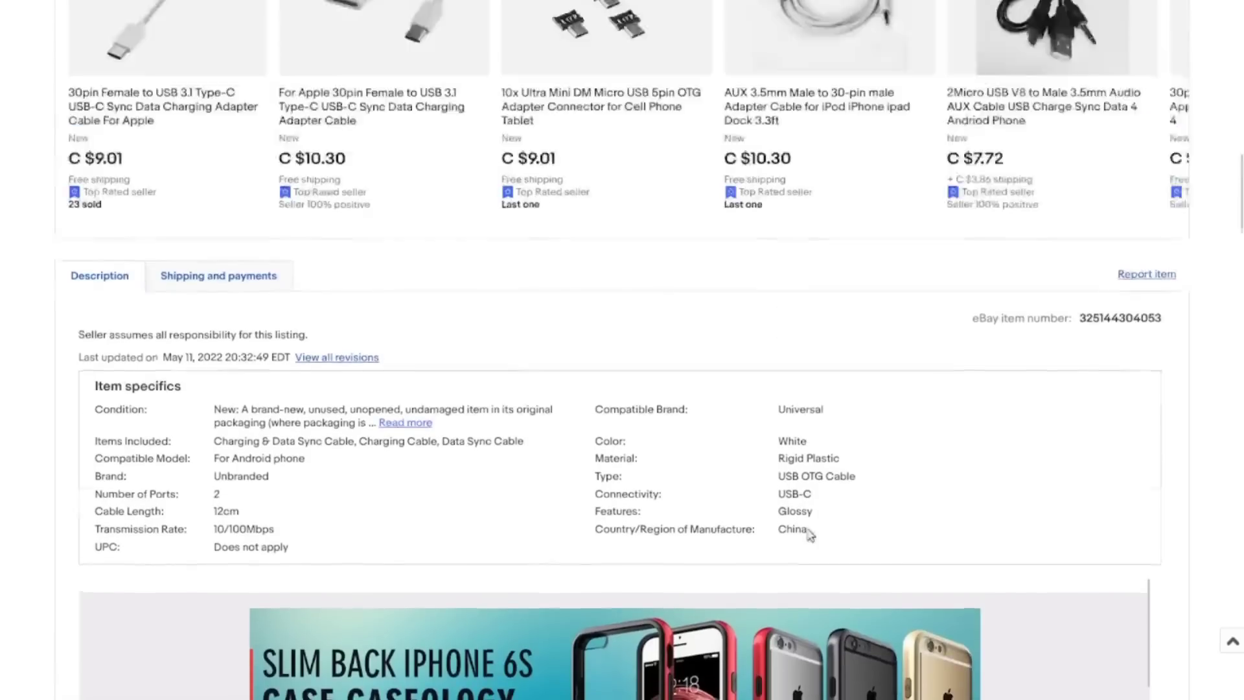
scroll("up", 3)
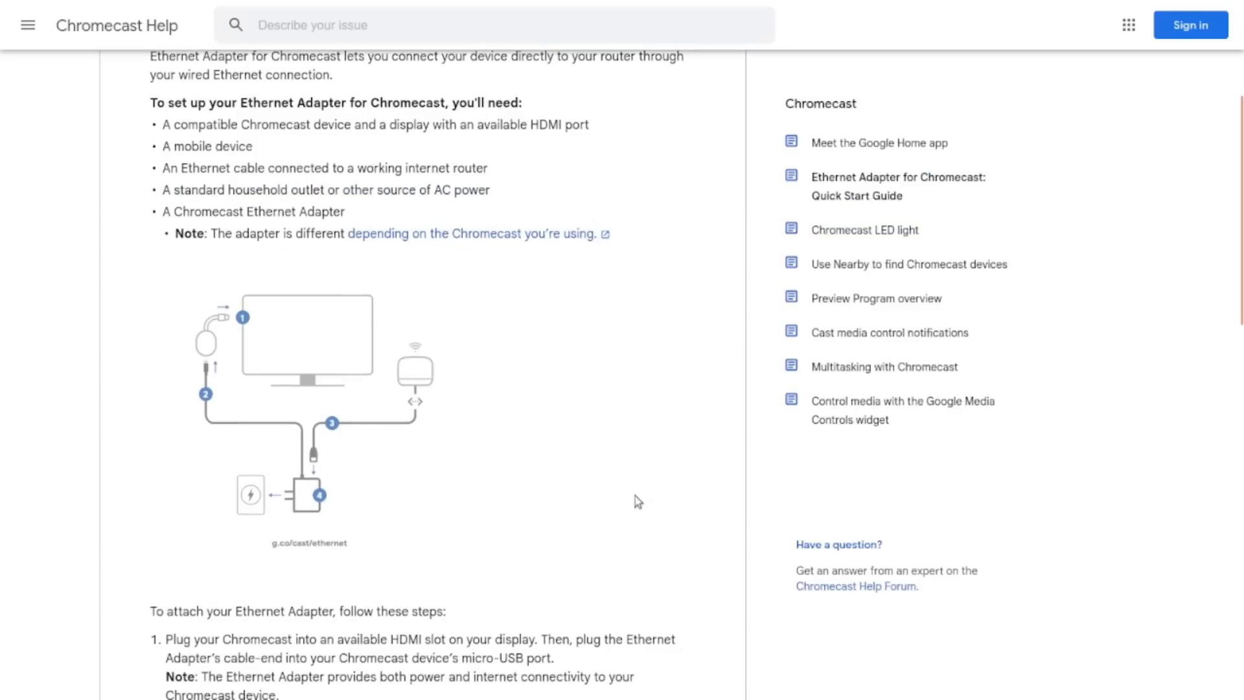
mouse_move(598, 474)
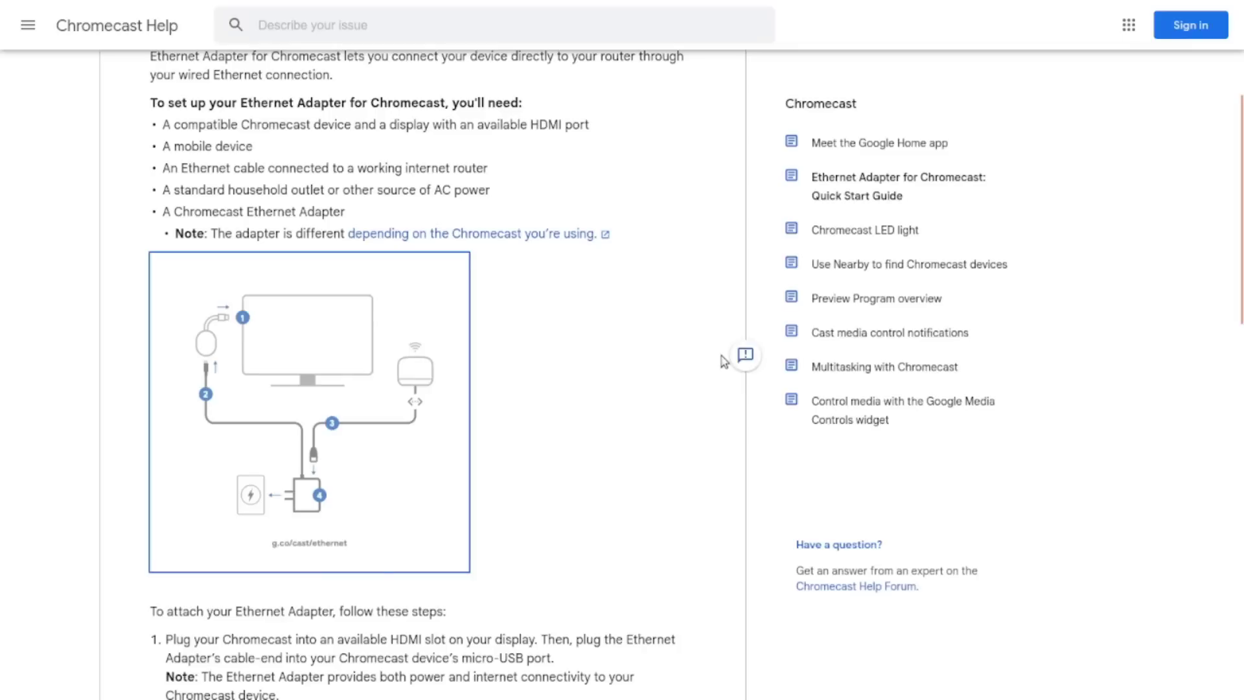
Step: Scroll the Ethernet Adapter for Chromecast guide down to its setup wiring diagram
scroll("down", 3)
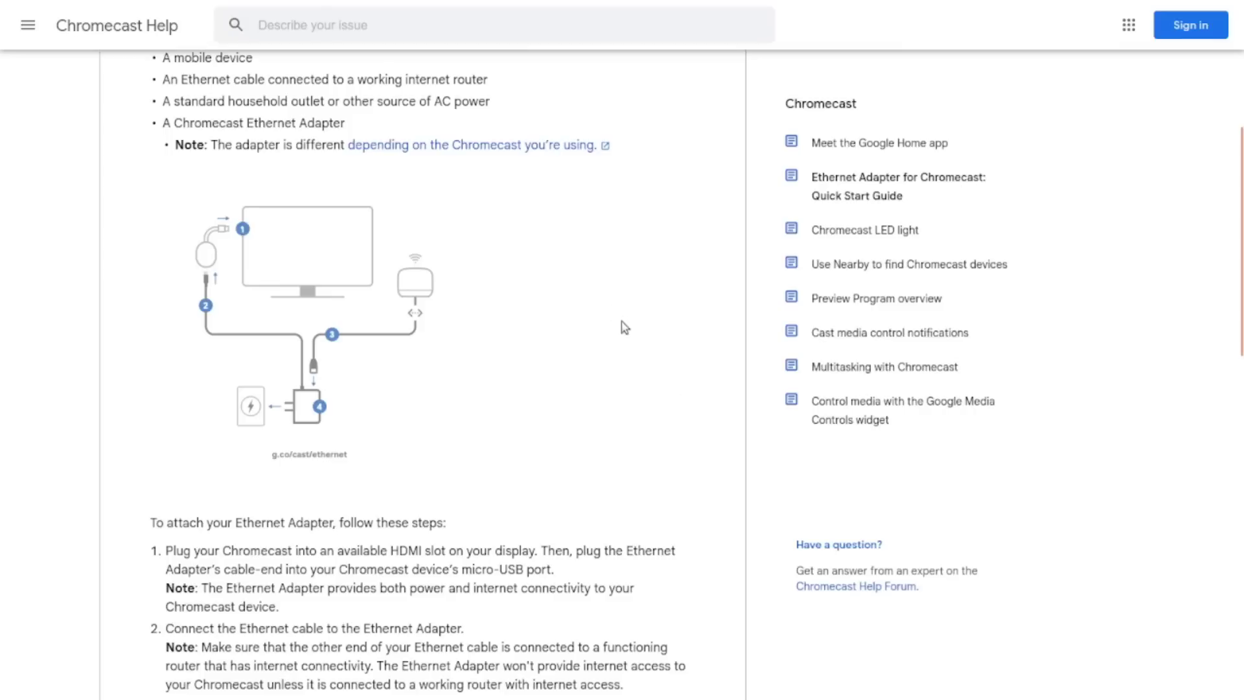
mouse_move(666, 377)
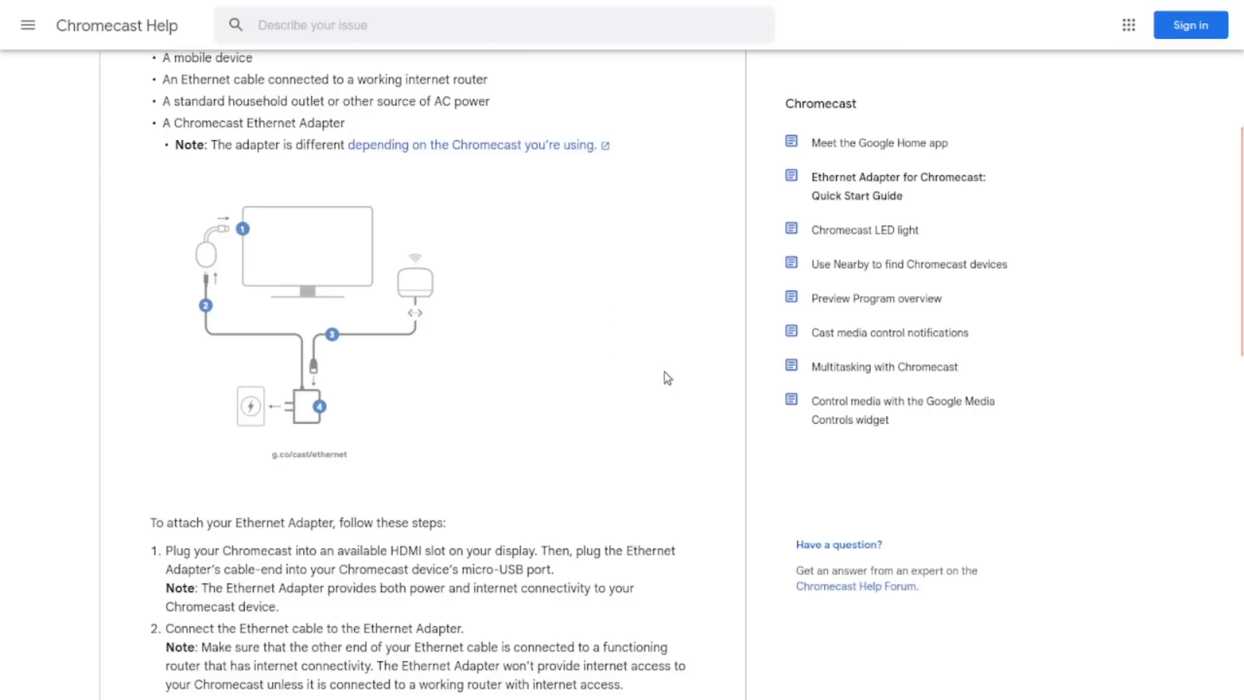
mouse_move(619, 381)
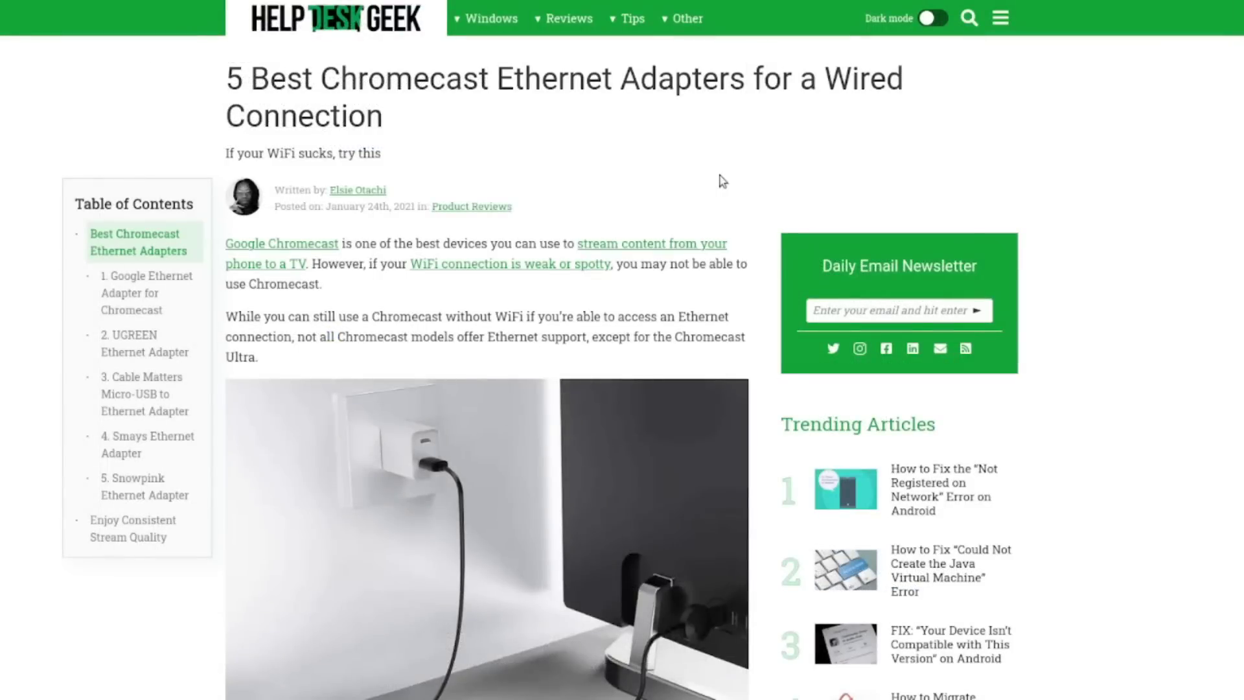
Step: Read through the 5 best Chromecast Ethernet adapters list down to the article's conclusion
scroll("down", 3)
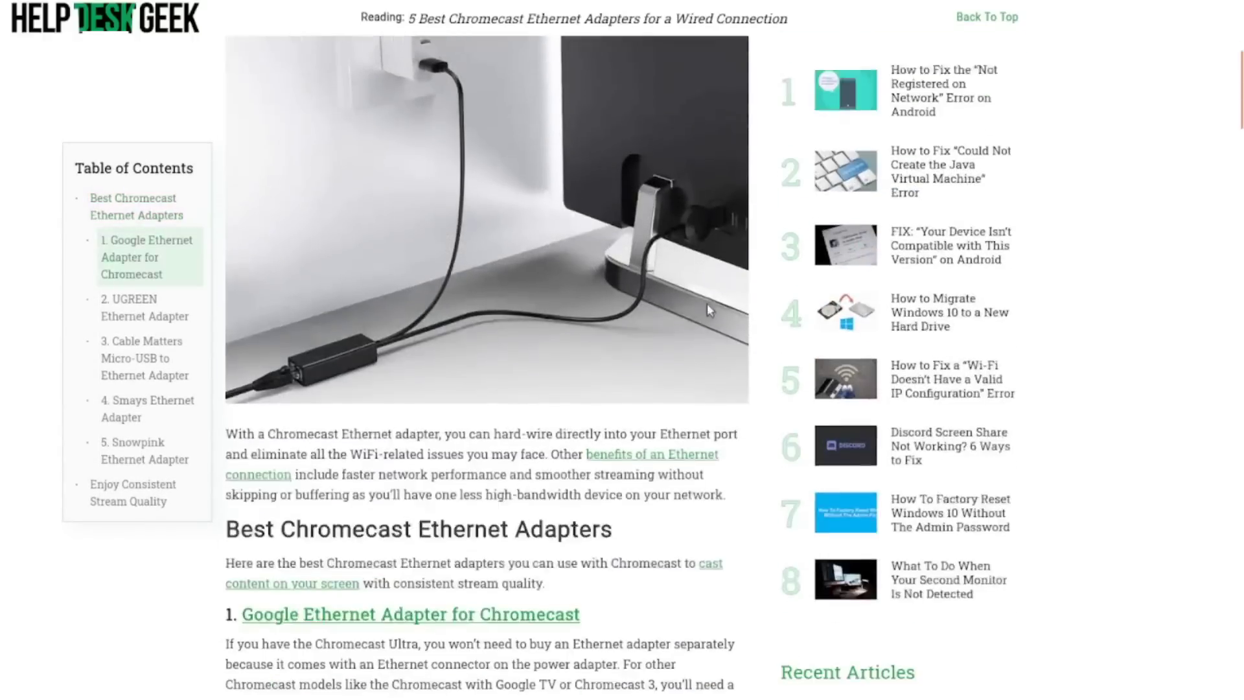
scroll("down", 3)
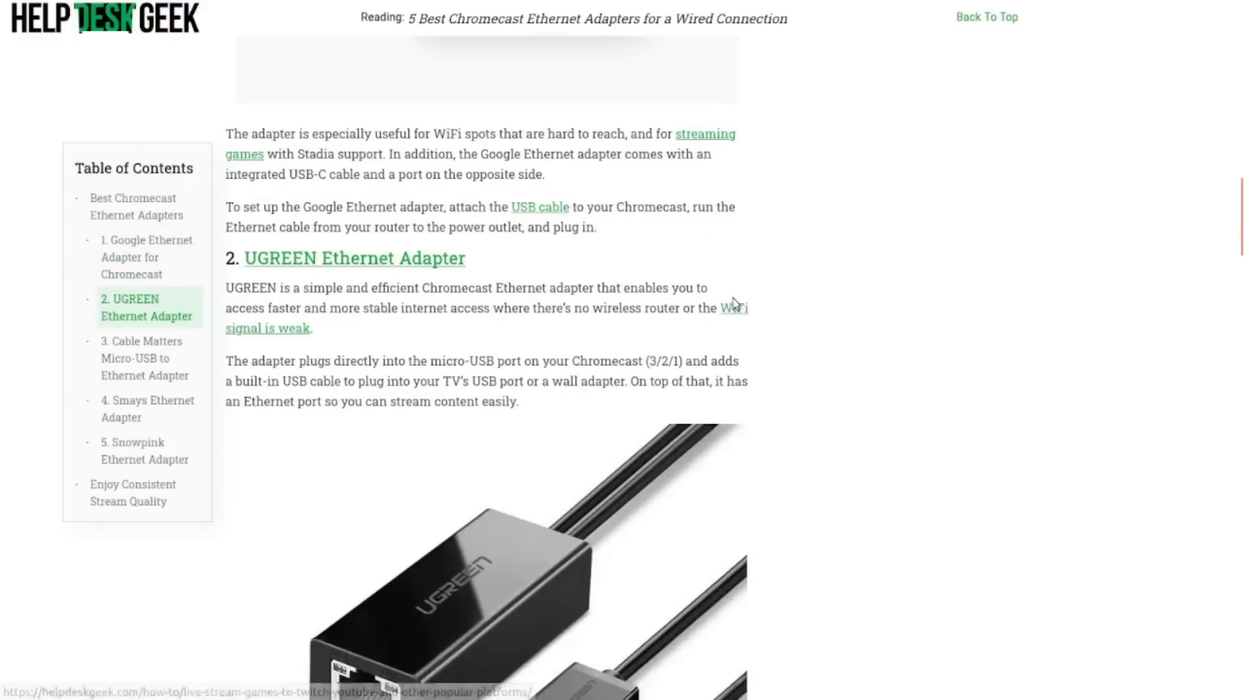
scroll("down", 3)
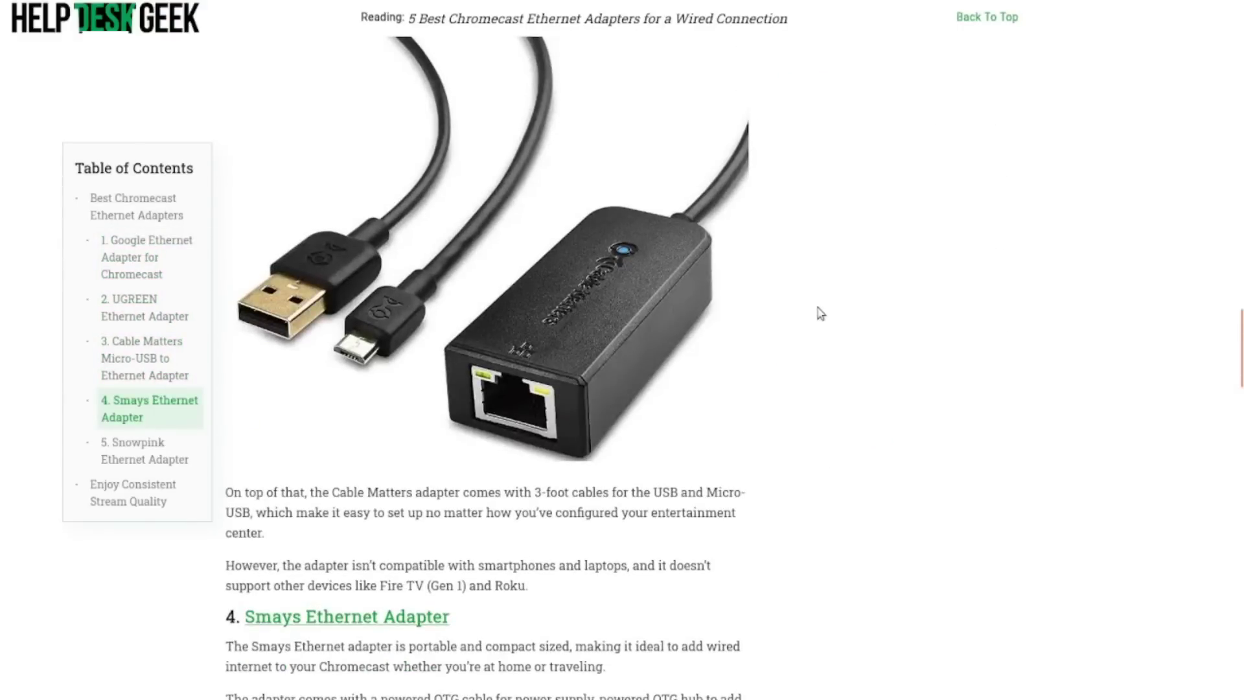
scroll("down", 3)
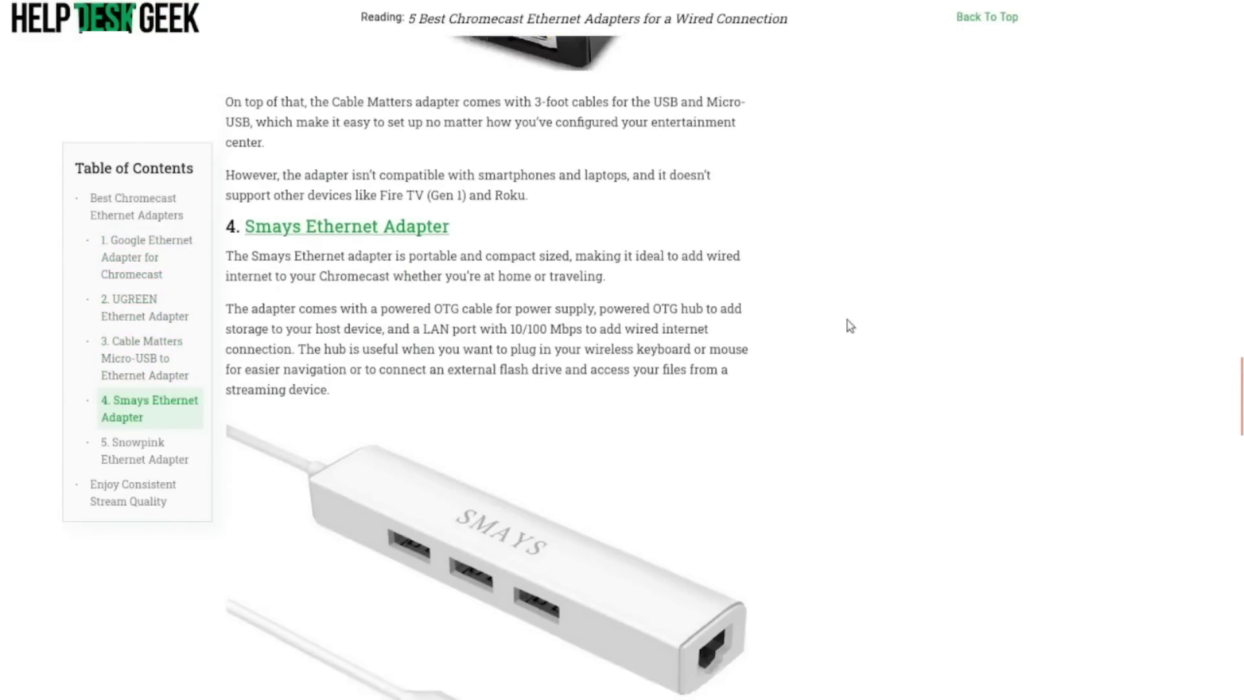
scroll("down", 3)
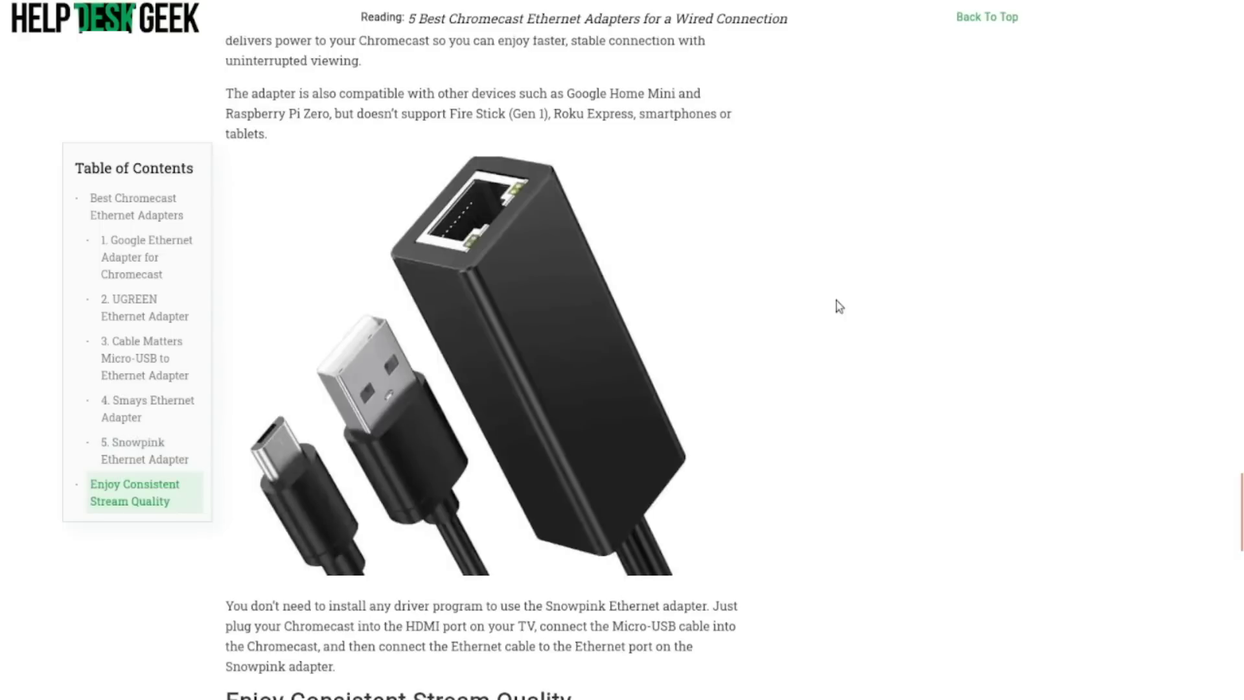
scroll("down", 3)
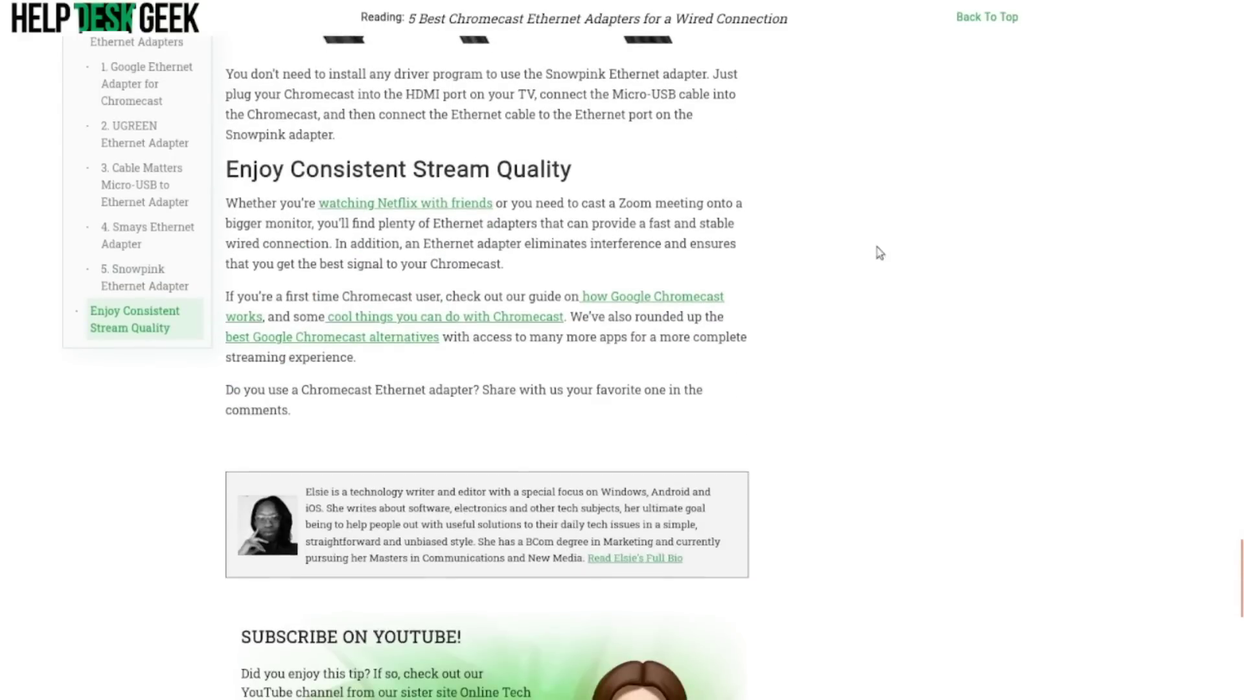
scroll("up", 3)
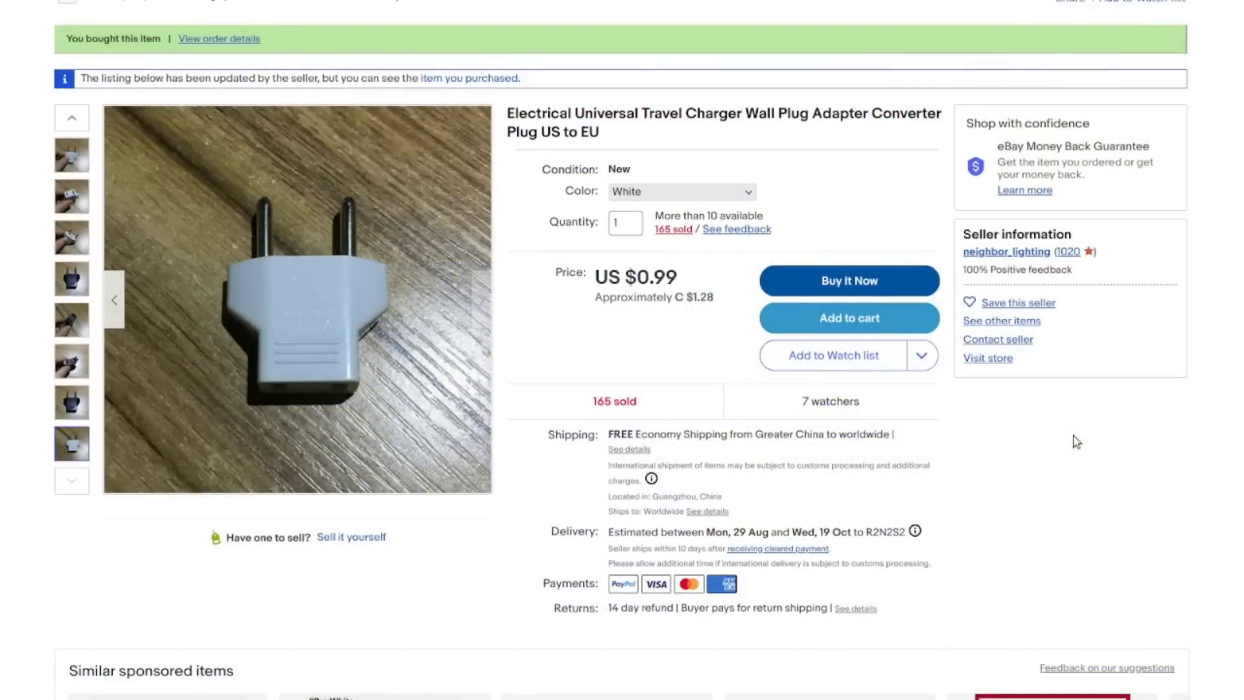
mouse_move(1106, 457)
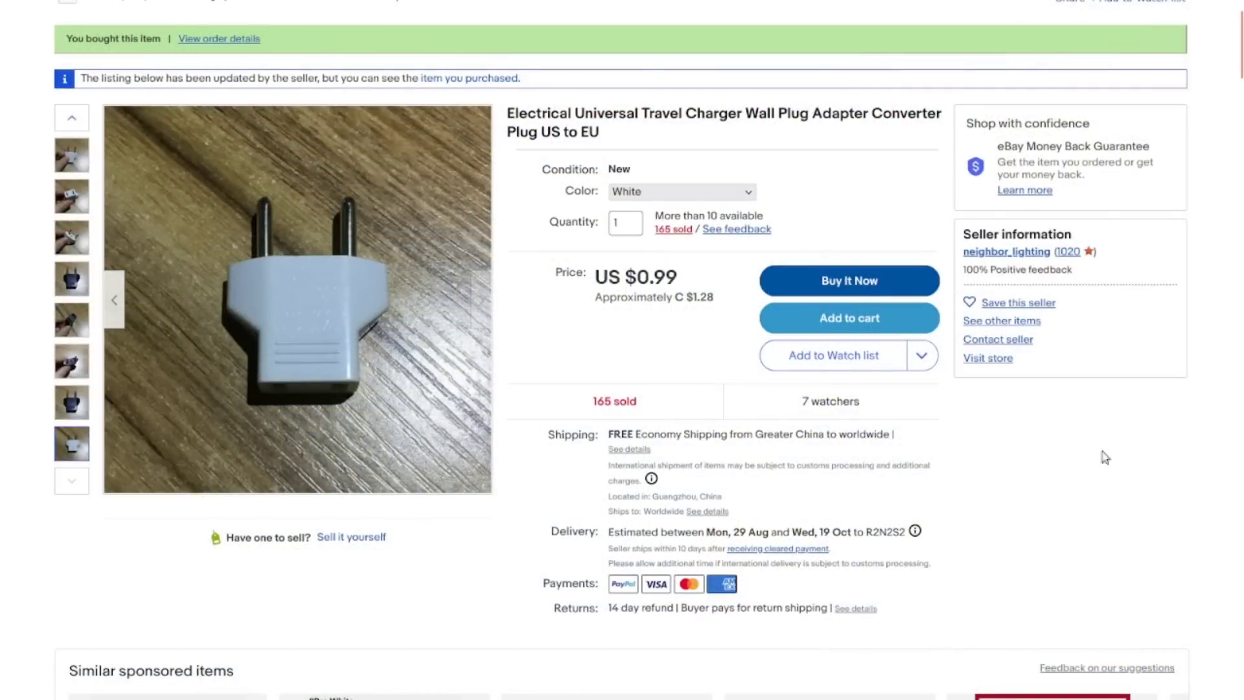
Step: Bring the travel charger's item description with ratings, materials and shipping notes into view
left_click(680, 191)
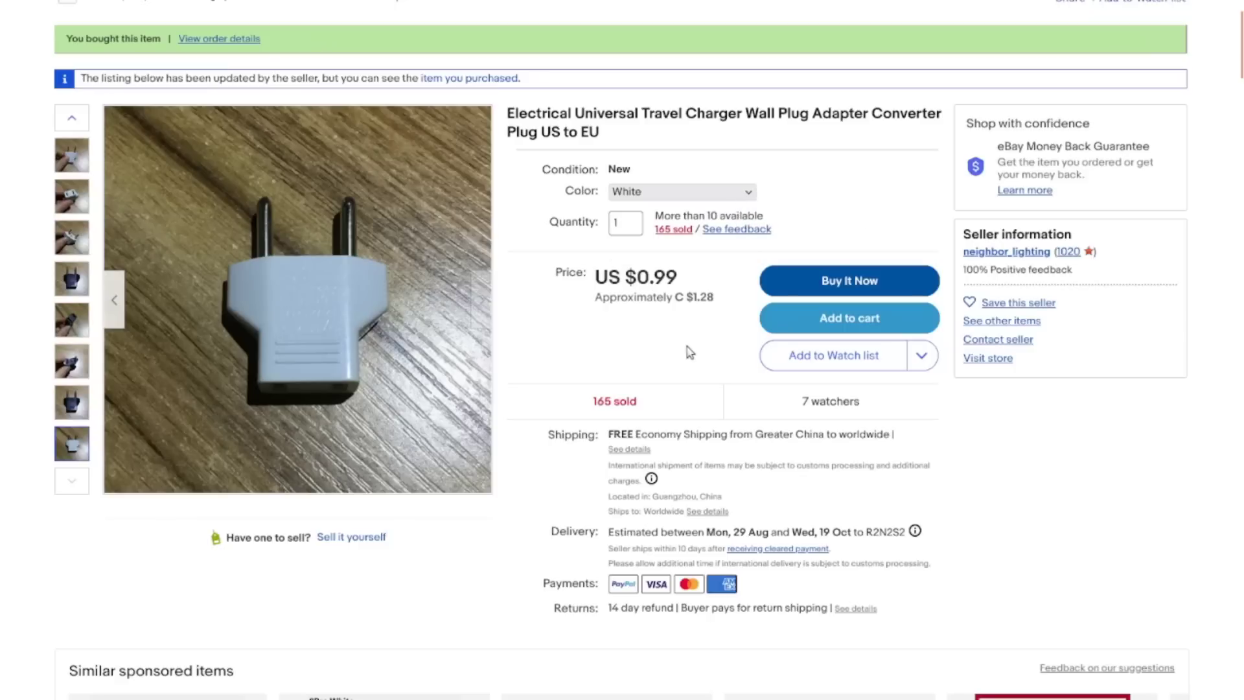
mouse_move(708, 351)
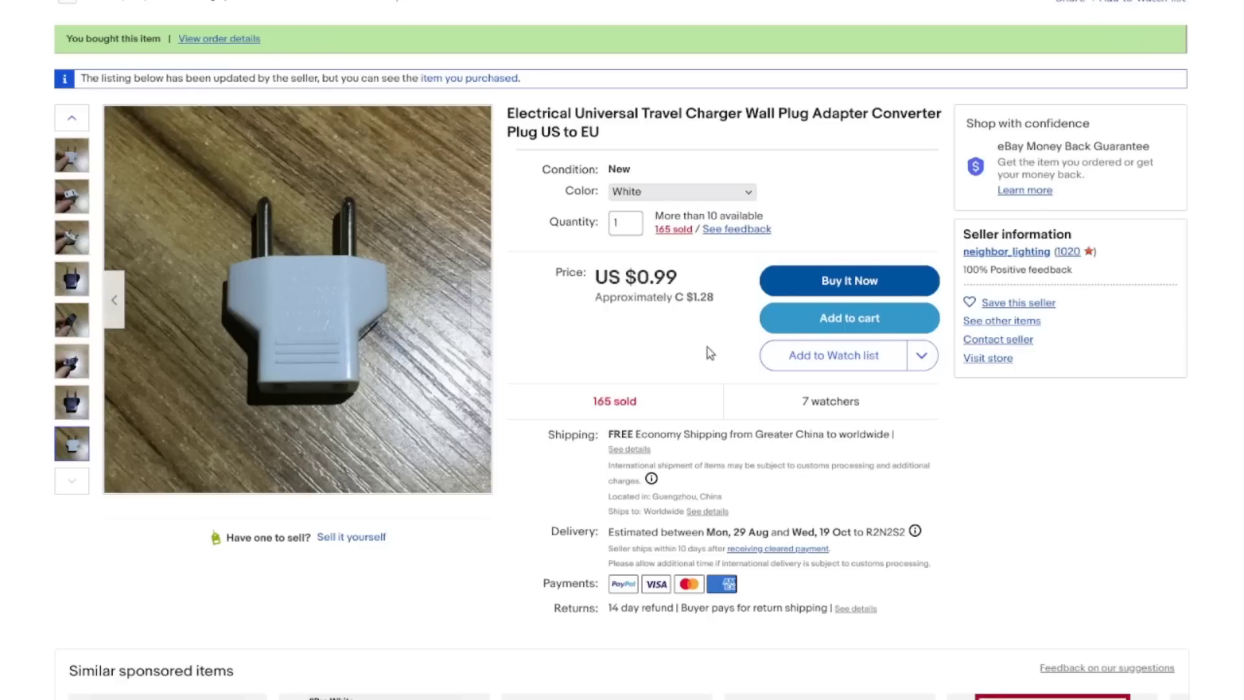
mouse_move(746, 358)
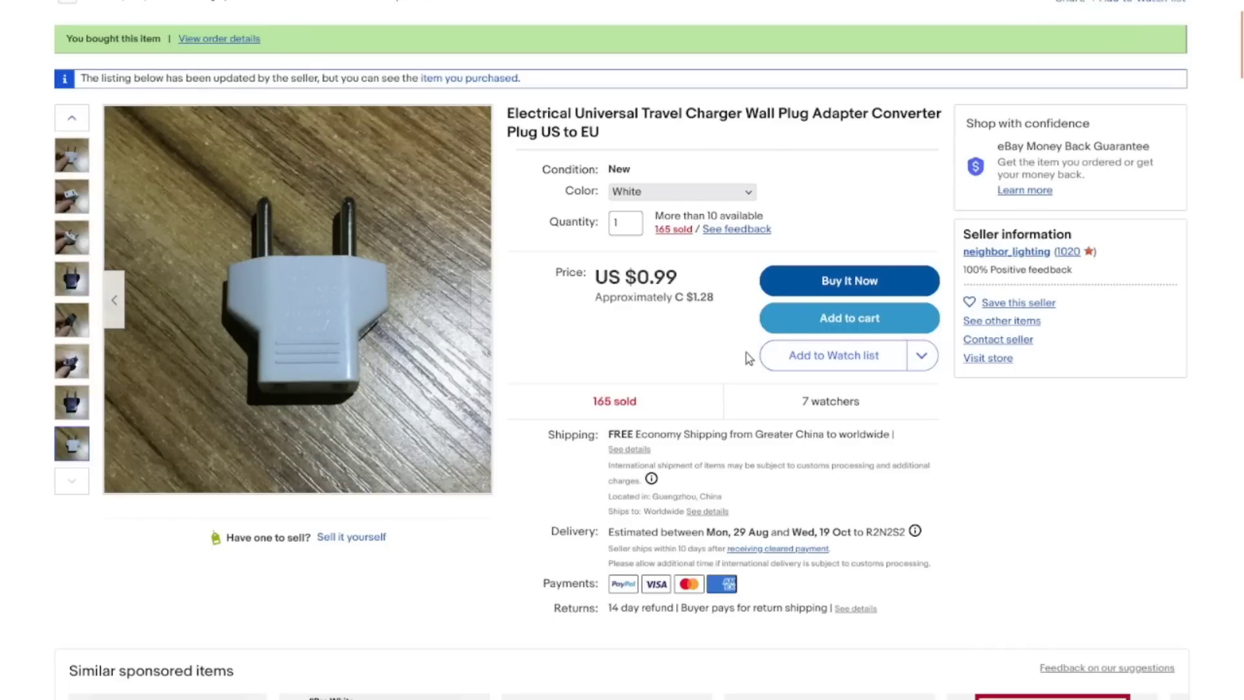
mouse_move(1101, 443)
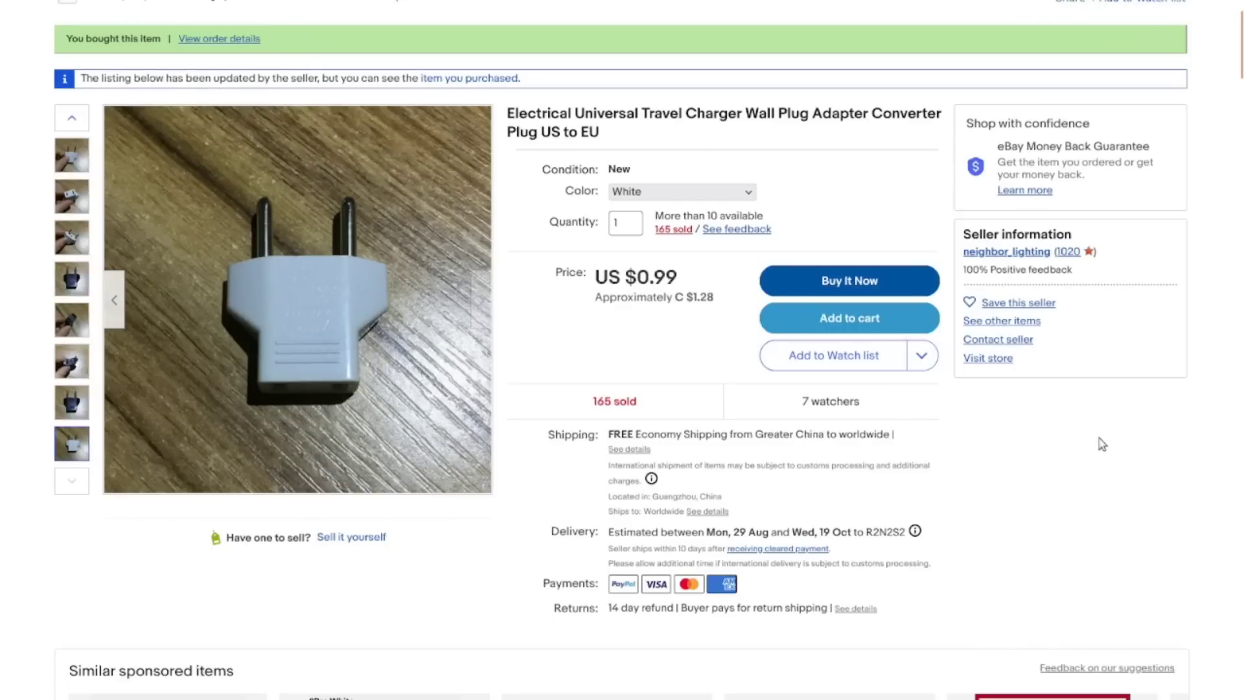
scroll("down", 3)
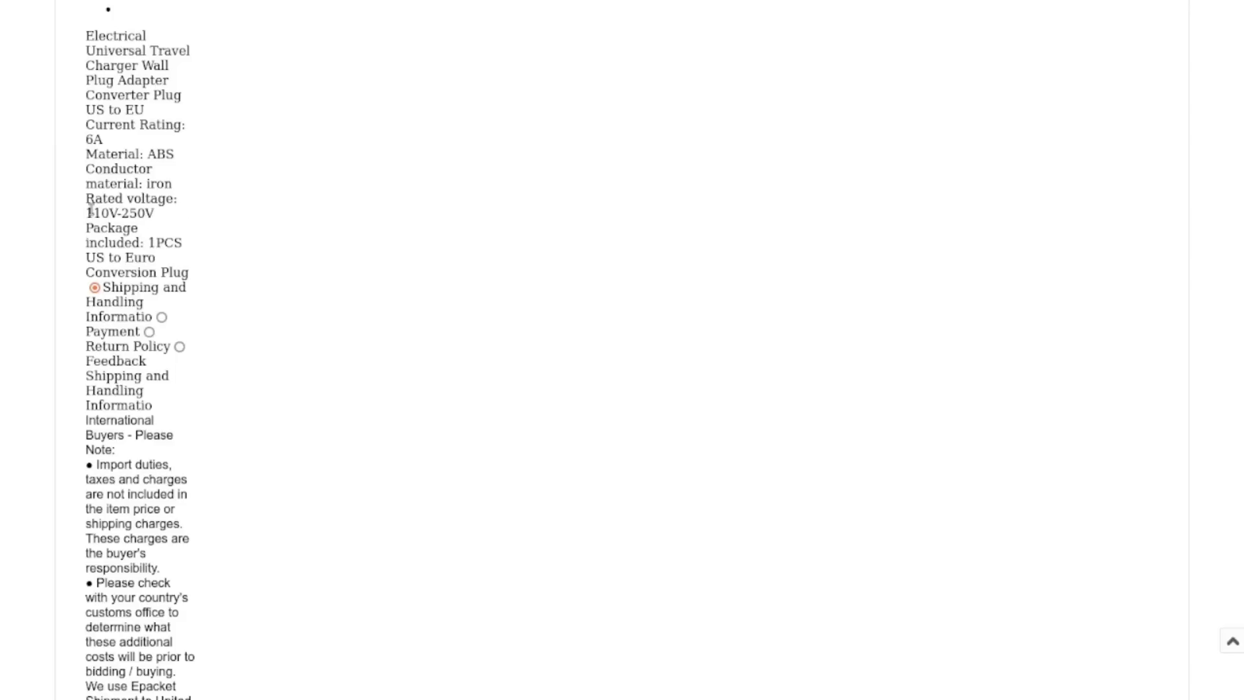
scroll("down", 3)
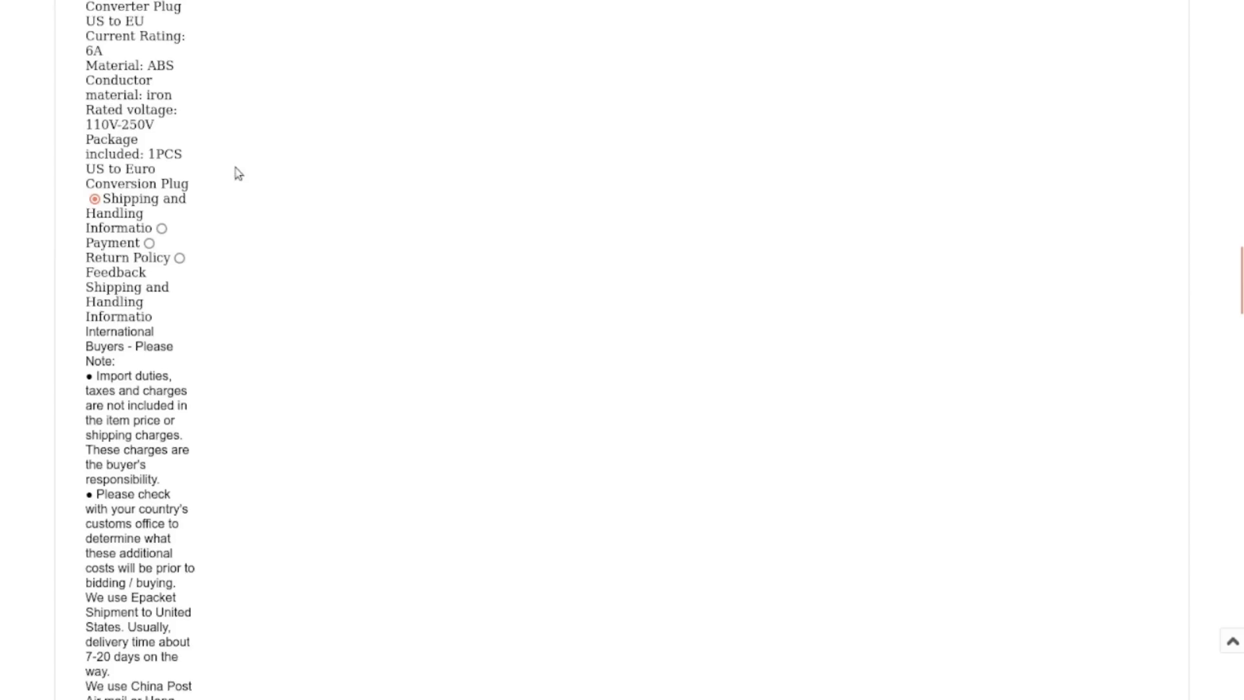
scroll("up", 3)
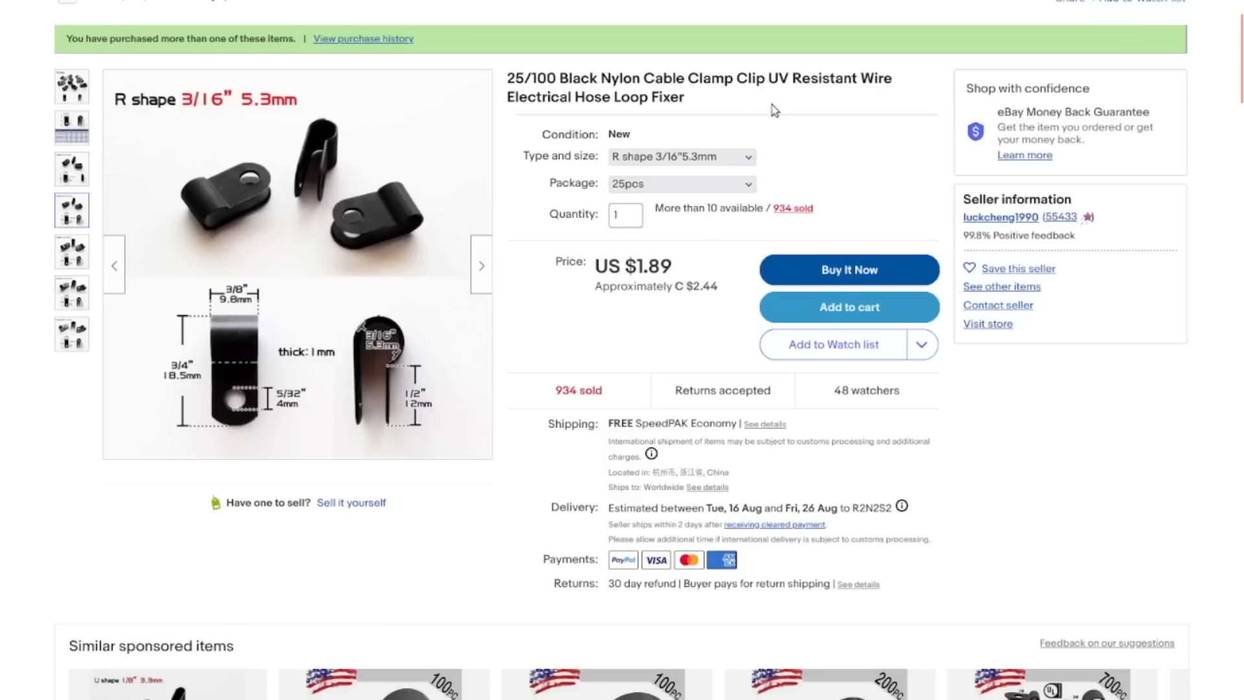
mouse_move(692, 147)
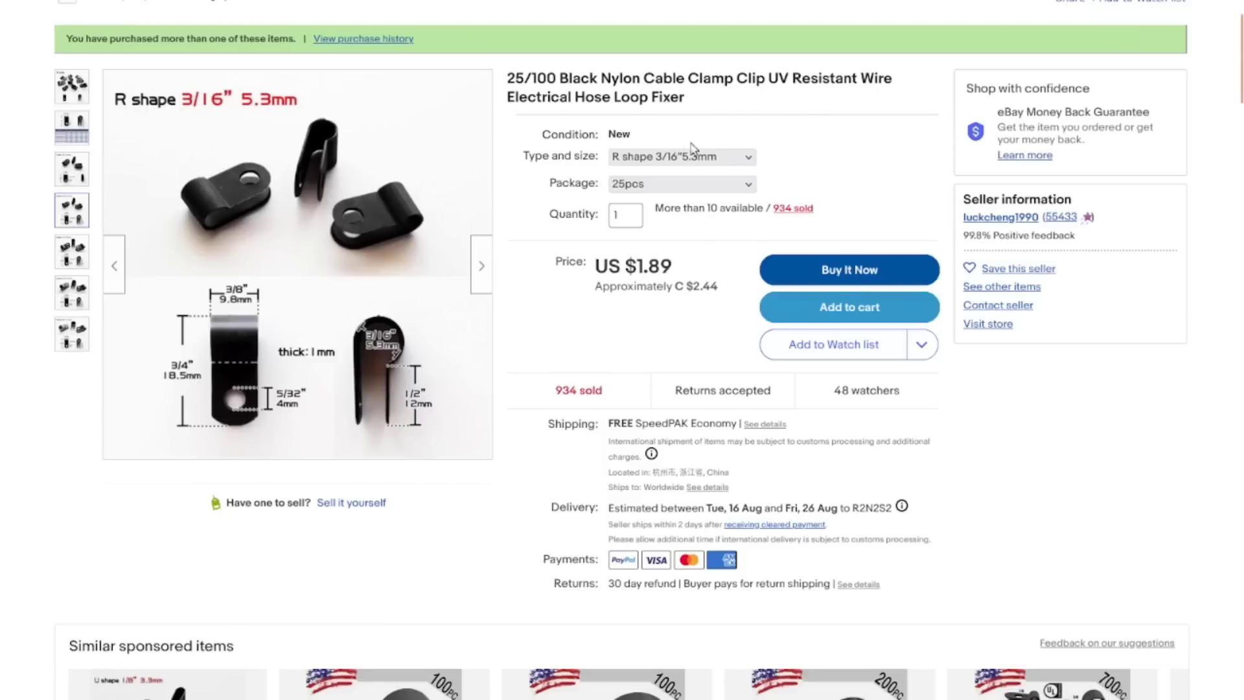
Step: Browse the clamp type and size list, keeping R shape 3/16" 5.3mm then picking R shape 3/8" 10.4mm
left_click(680, 157)
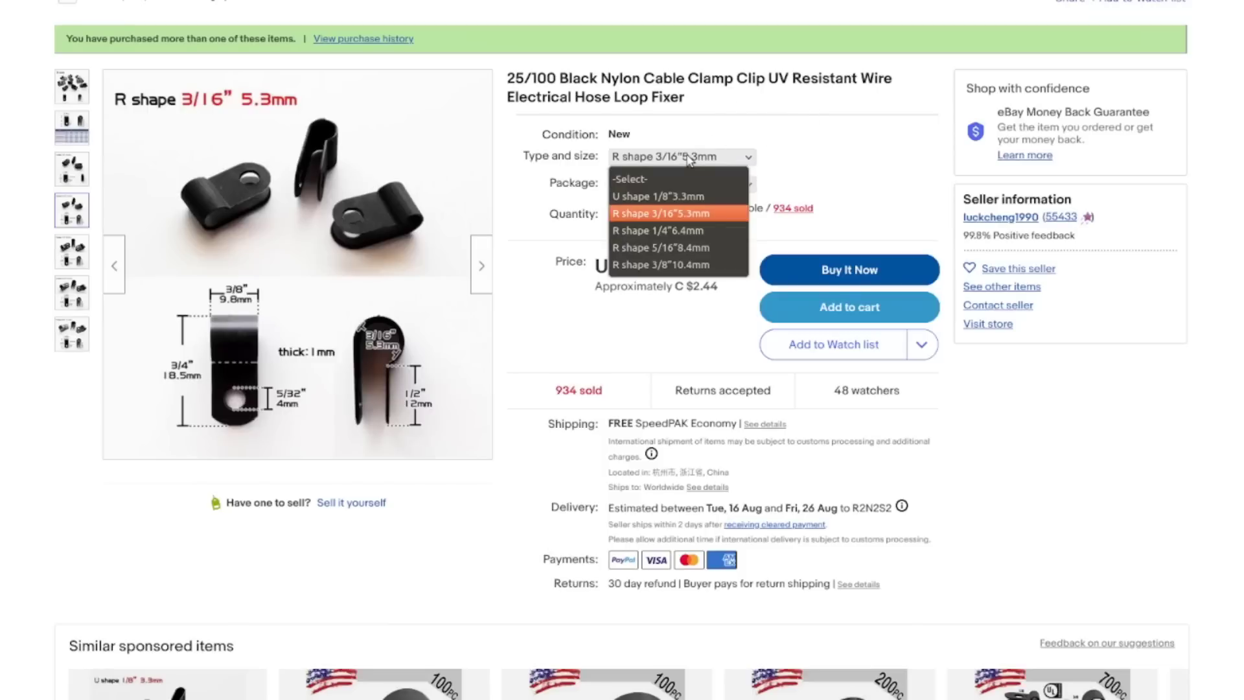
left_click(678, 214)
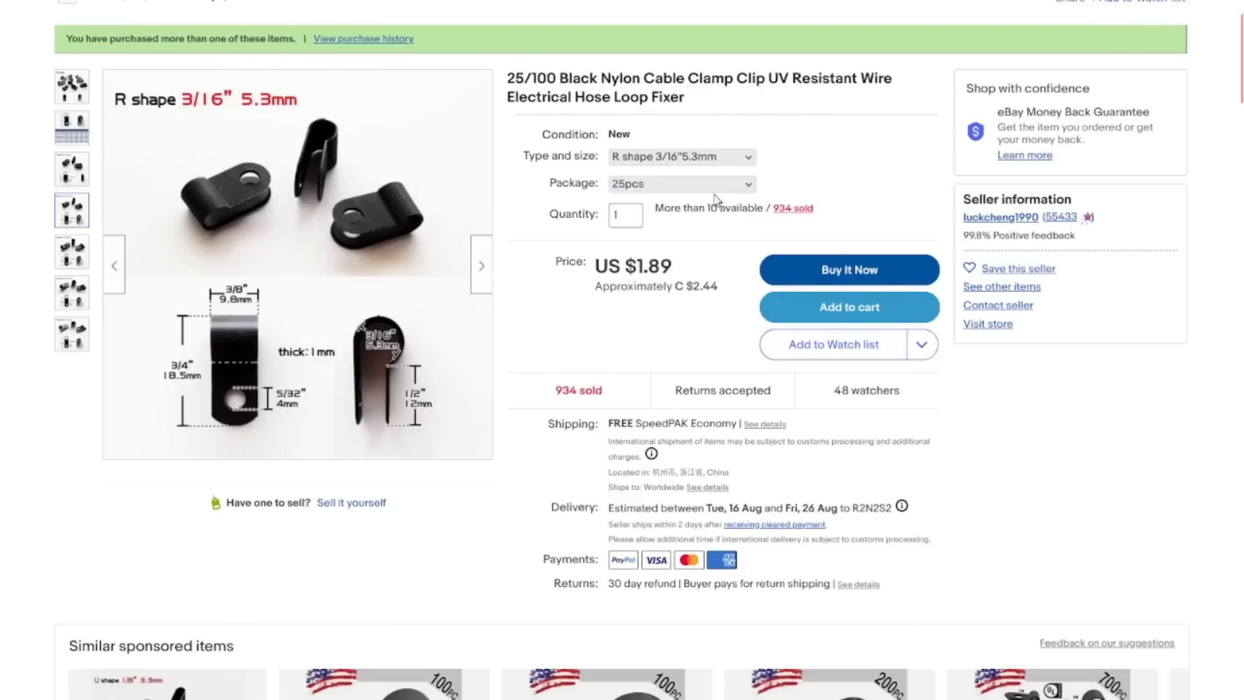
left_click(679, 183)
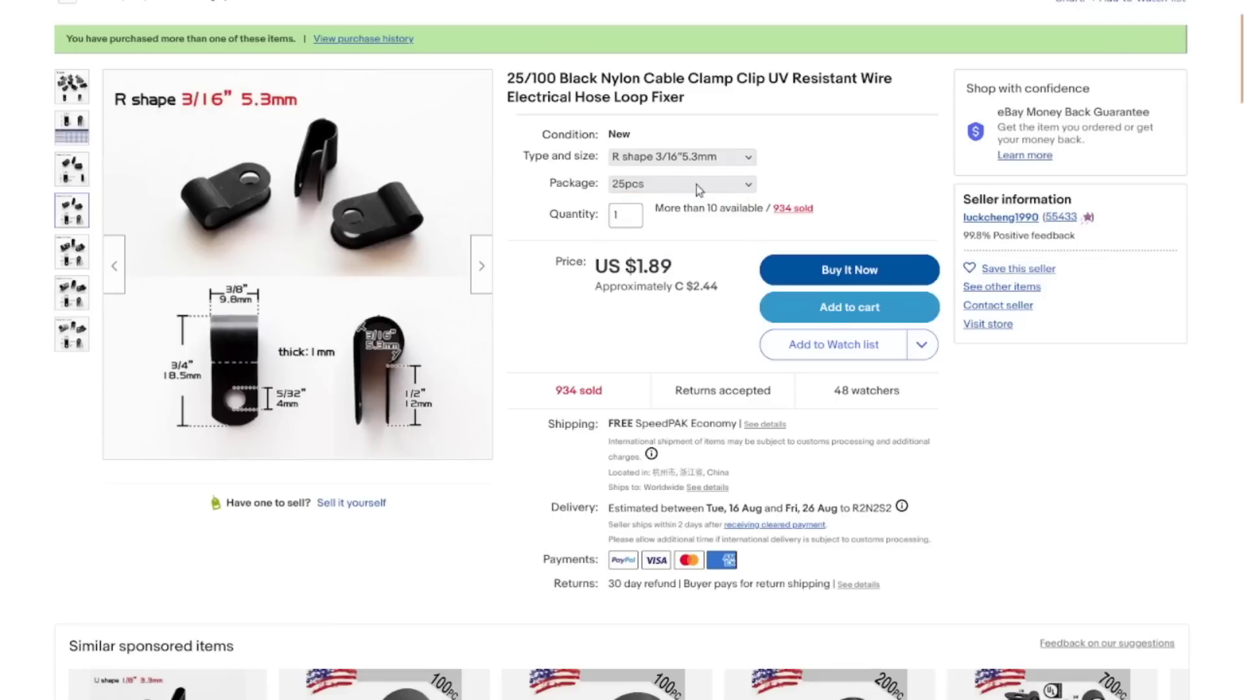
mouse_move(732, 253)
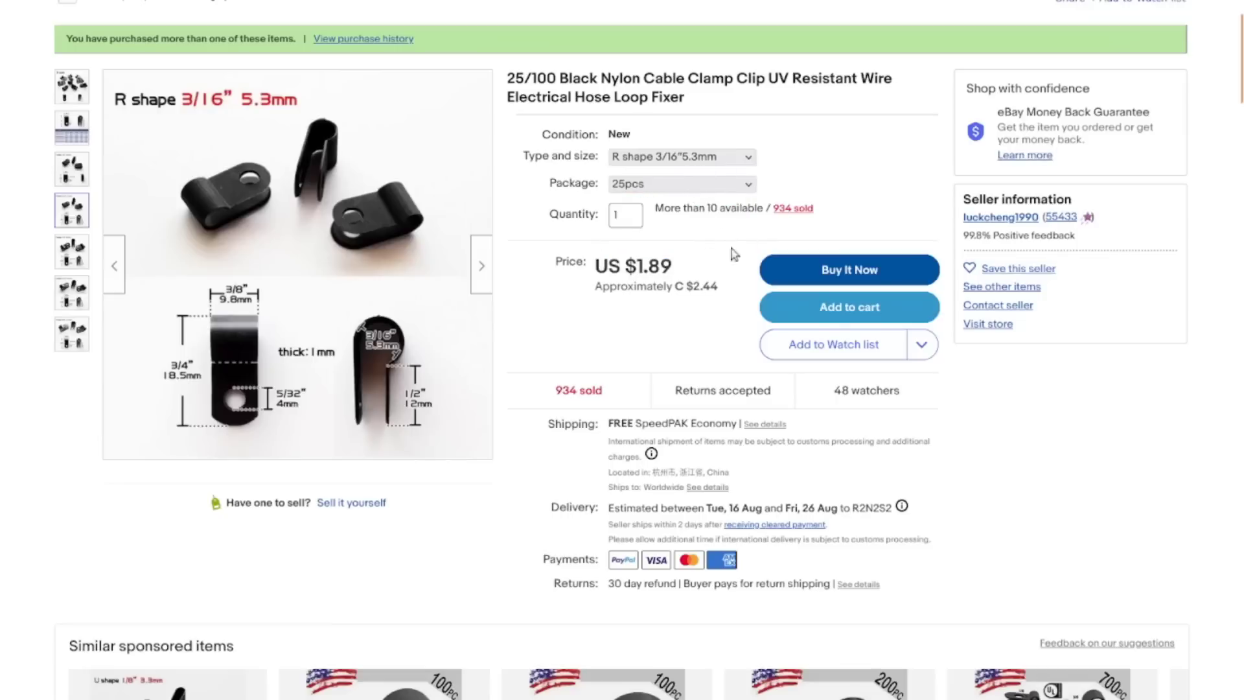
mouse_move(736, 165)
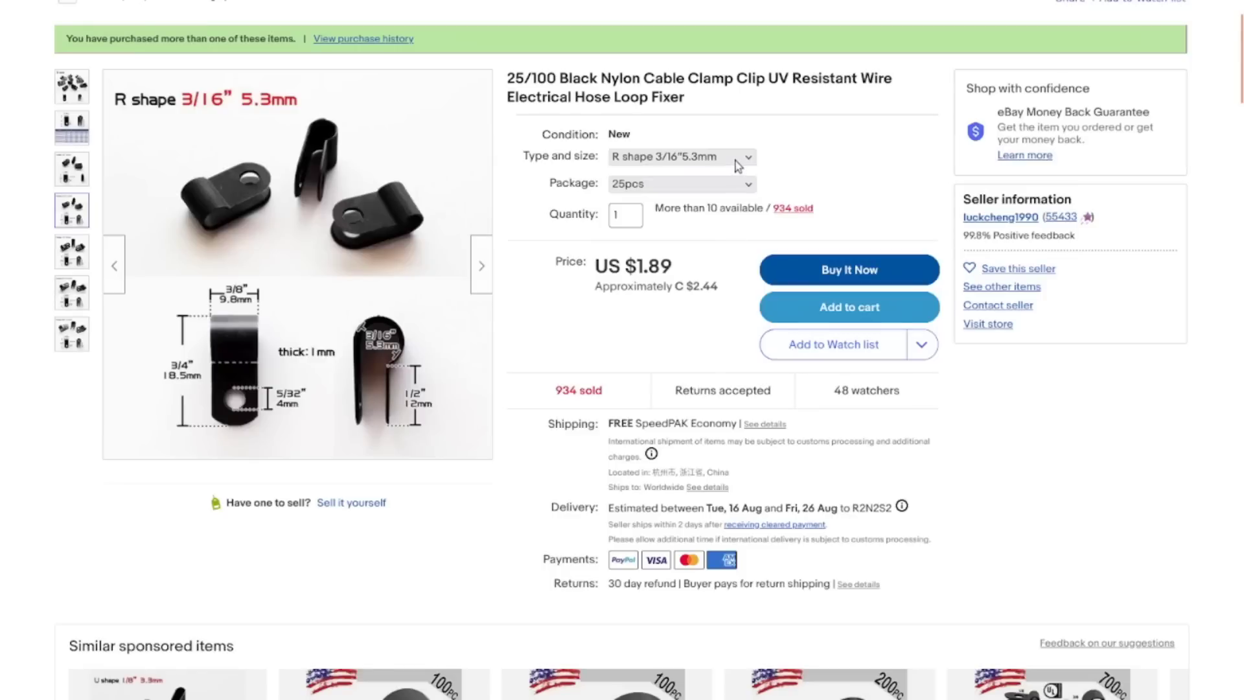
left_click(679, 157)
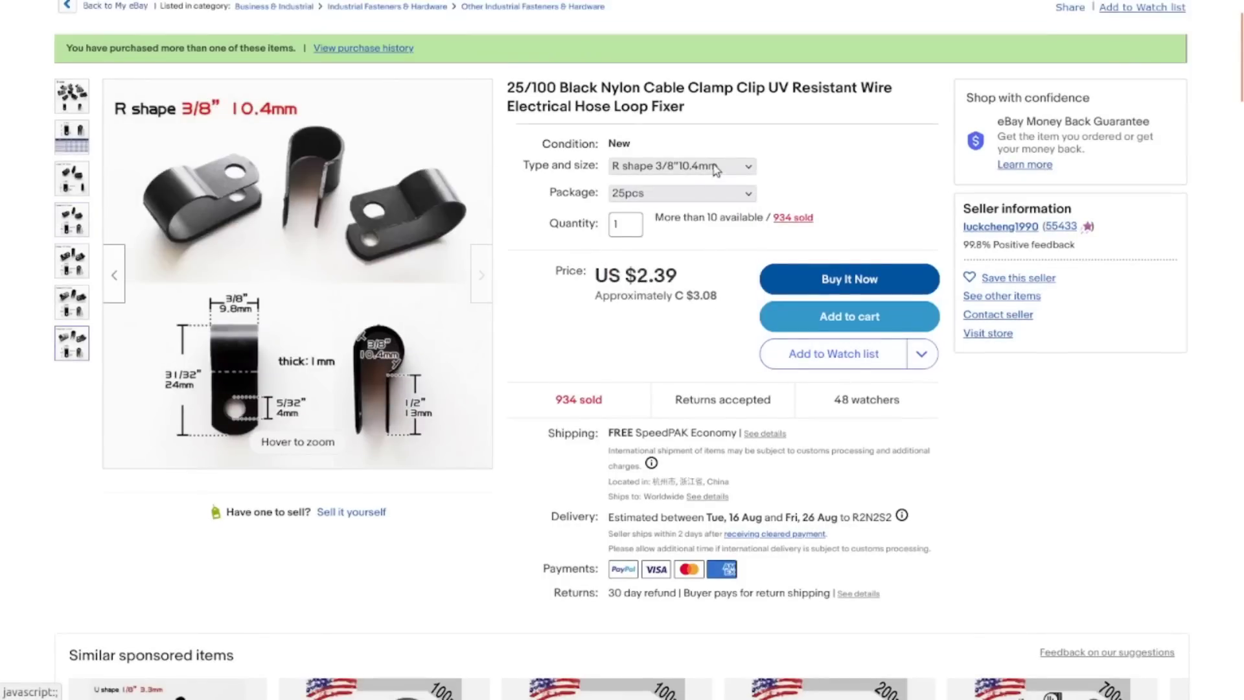
Step: Step down through R shape 5/16" 8.4mm to R shape 1/4" 6.4mm, priced US $2.09
left_click(680, 166)
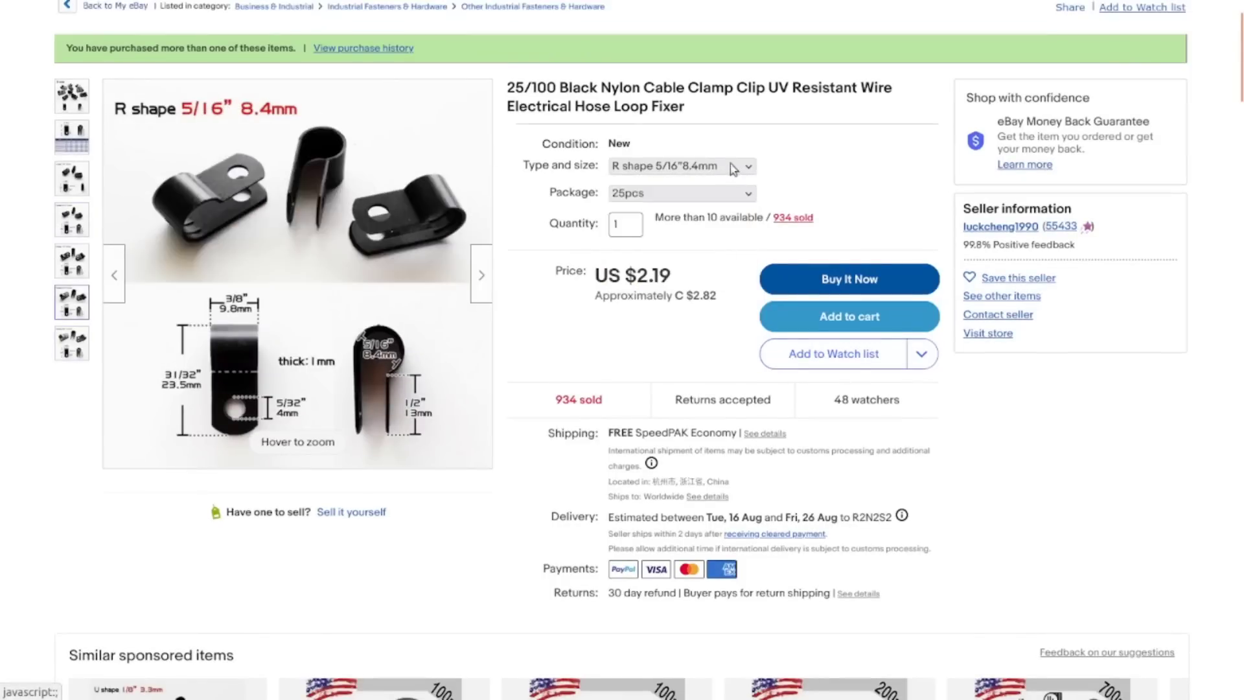
left_click(678, 166)
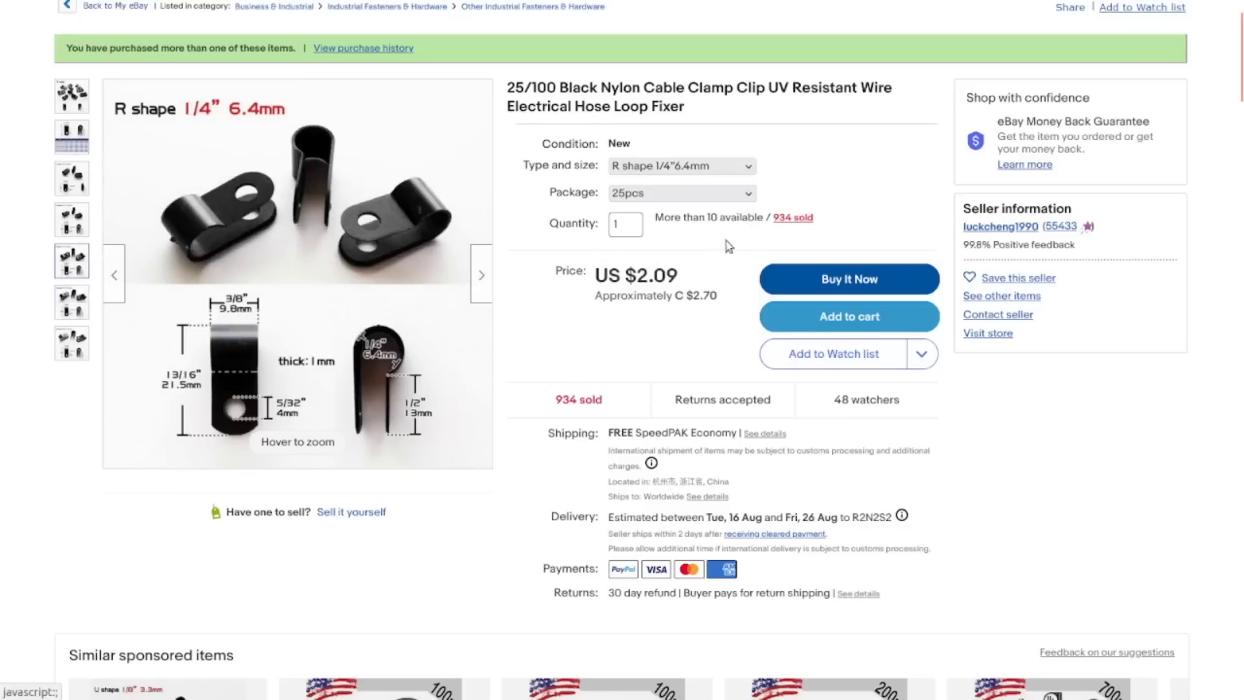
mouse_move(721, 171)
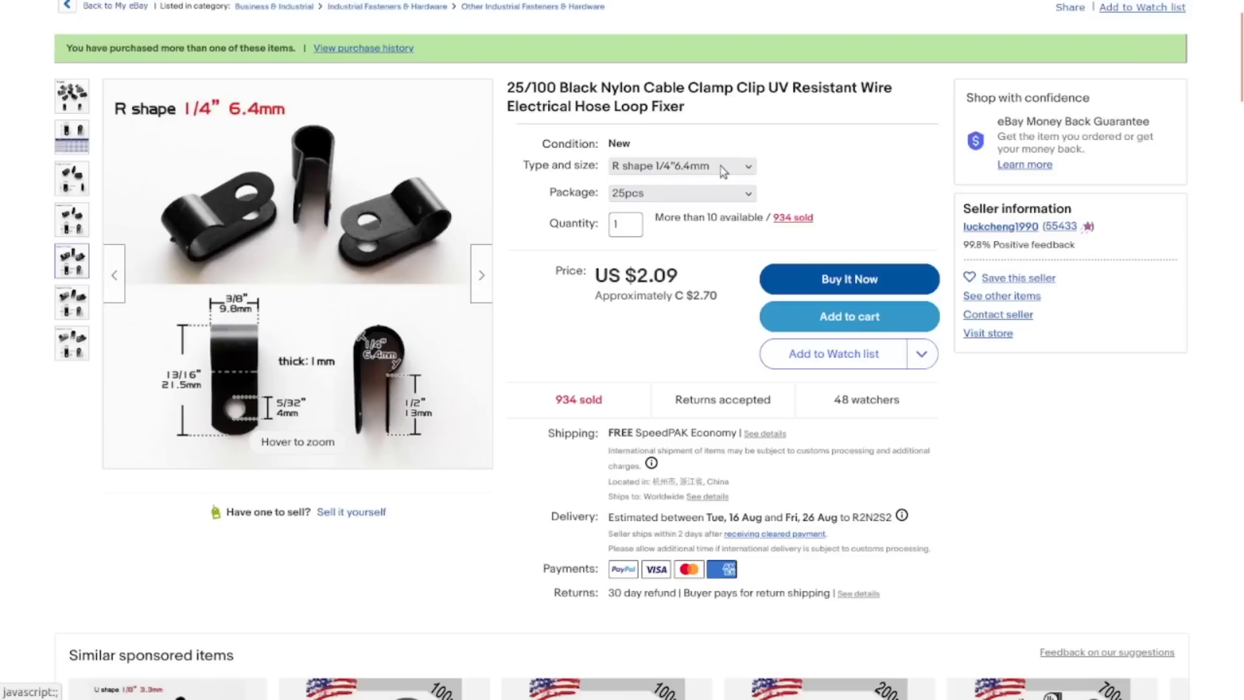
left_click(678, 166)
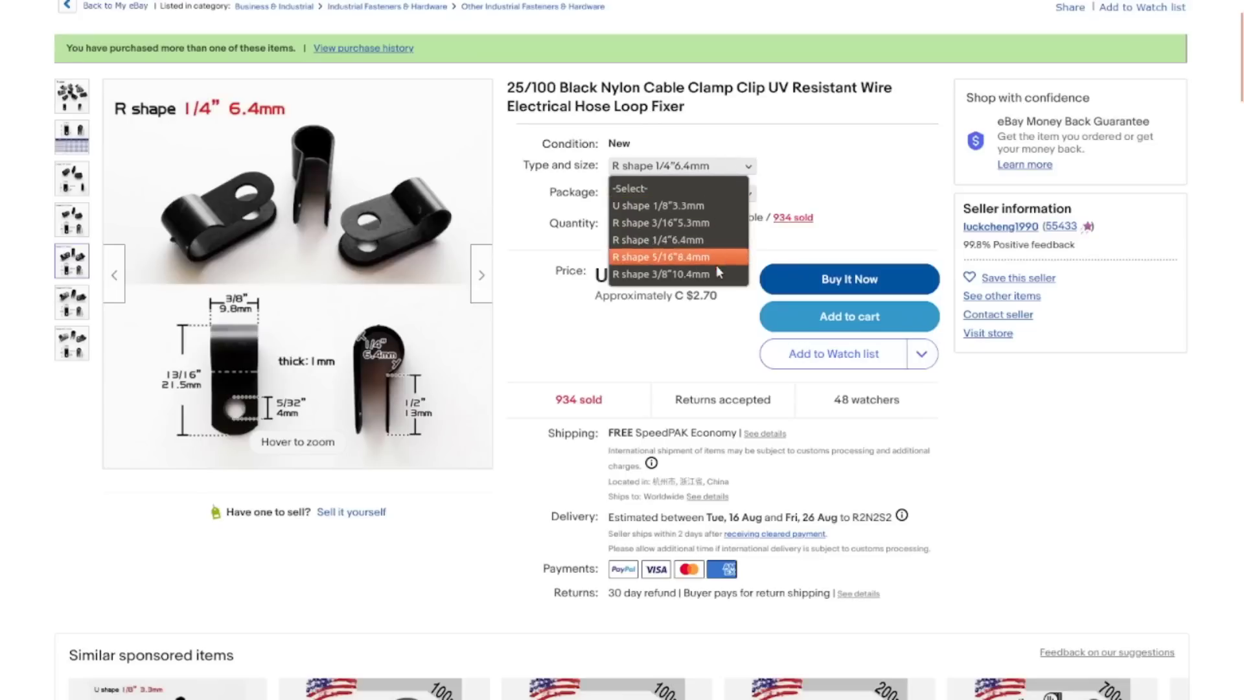
mouse_move(723, 262)
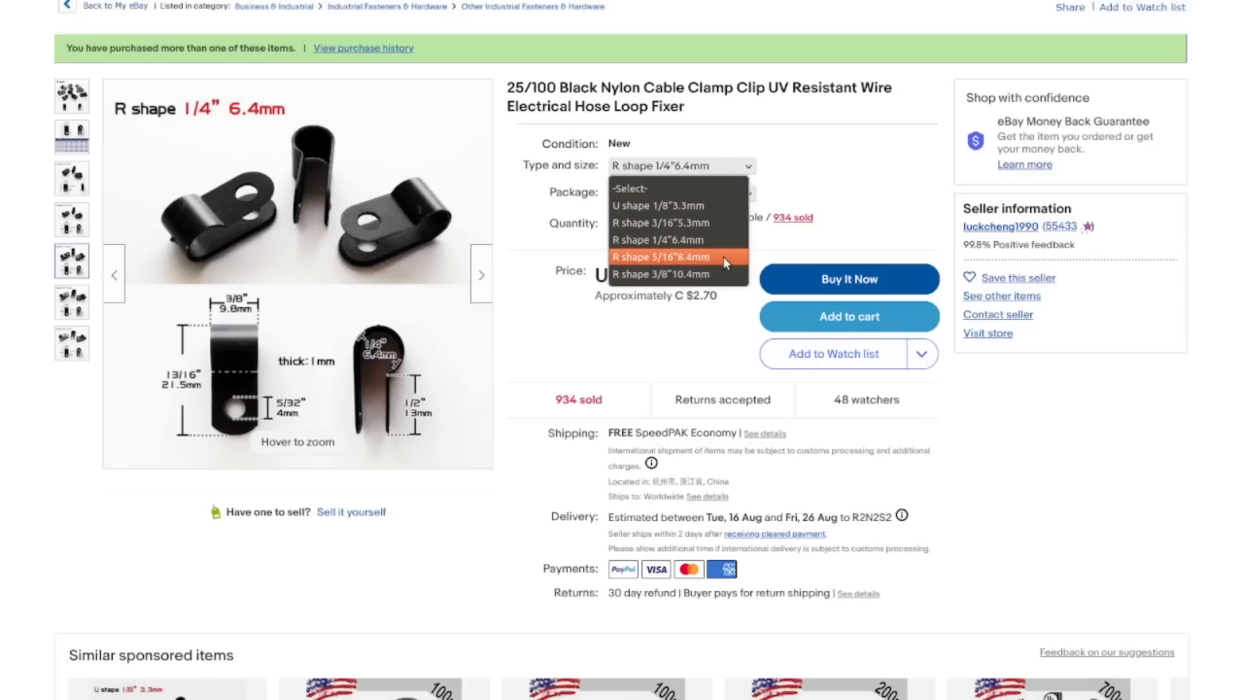
mouse_move(884, 211)
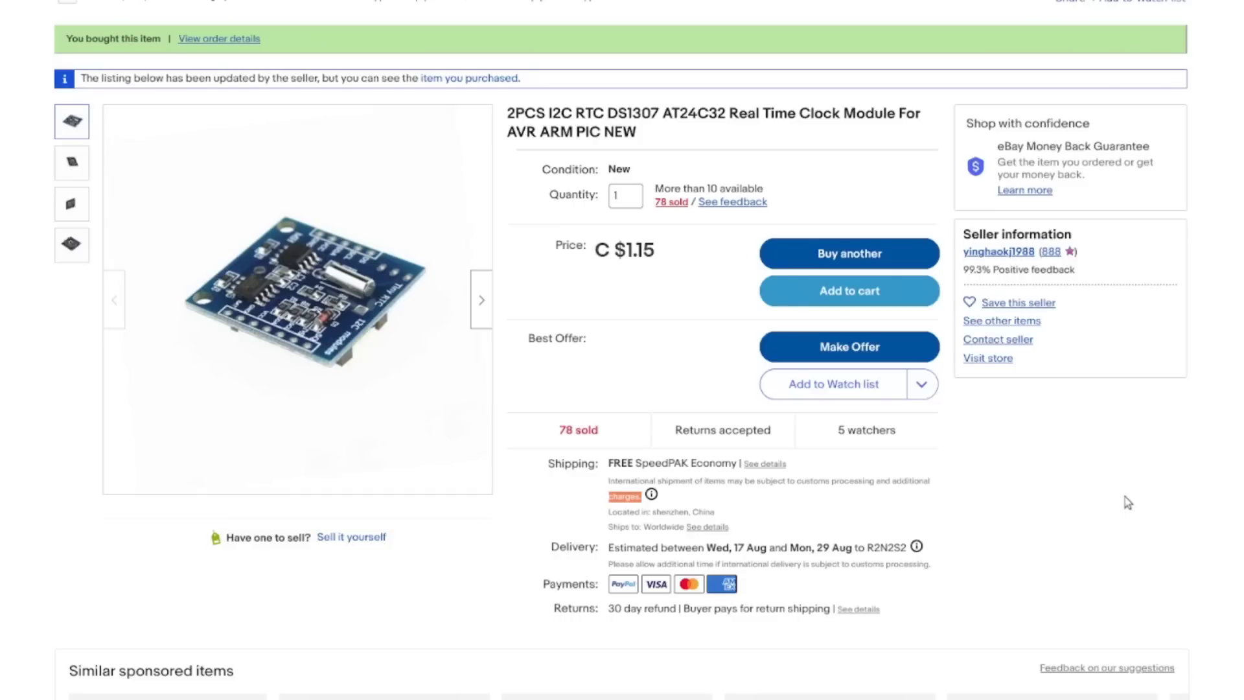
mouse_move(749, 150)
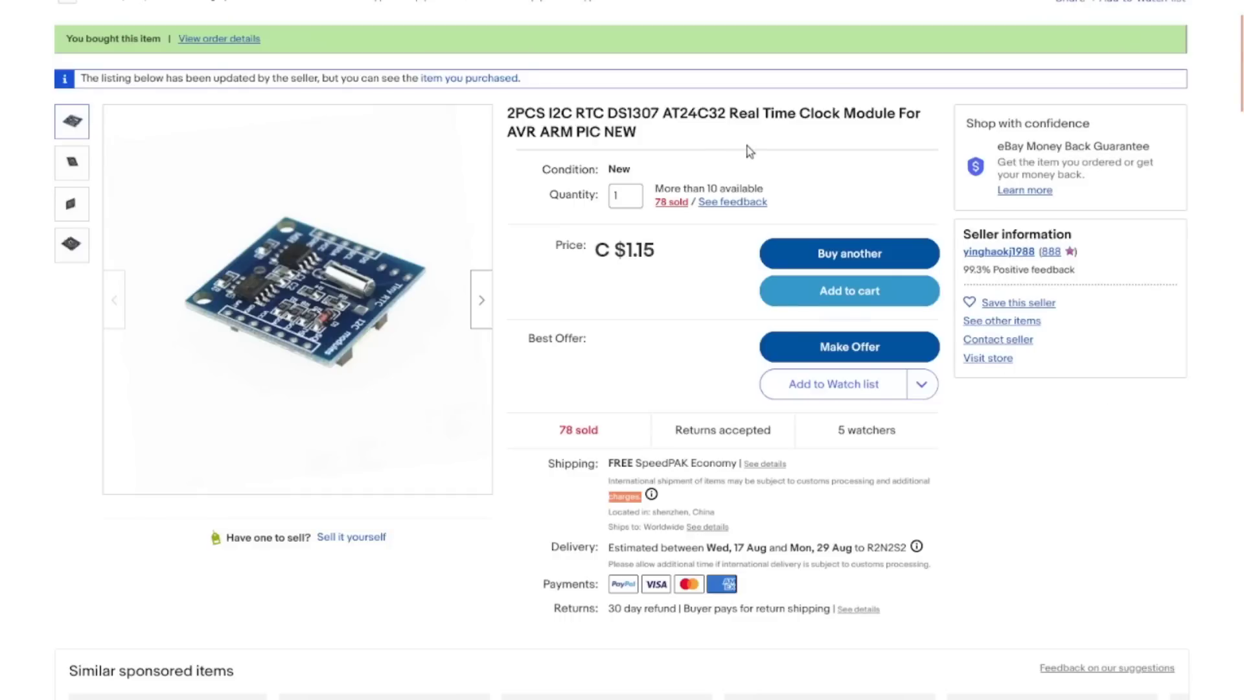
mouse_move(696, 270)
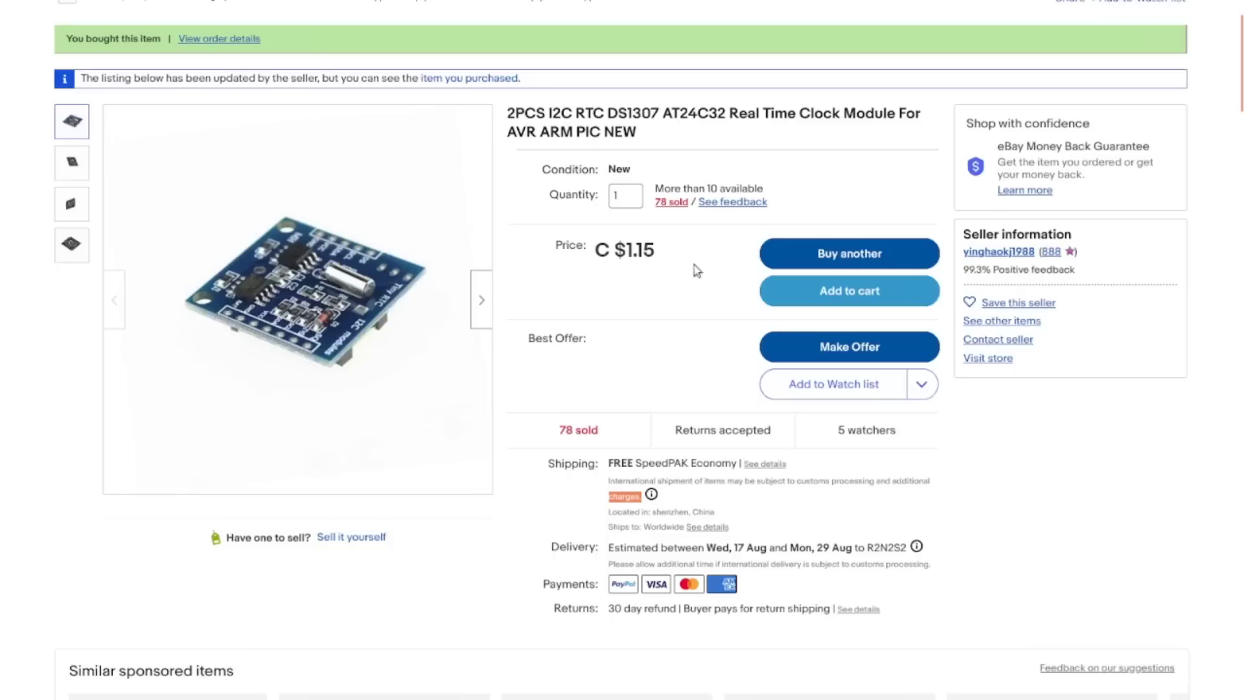
mouse_move(582, 147)
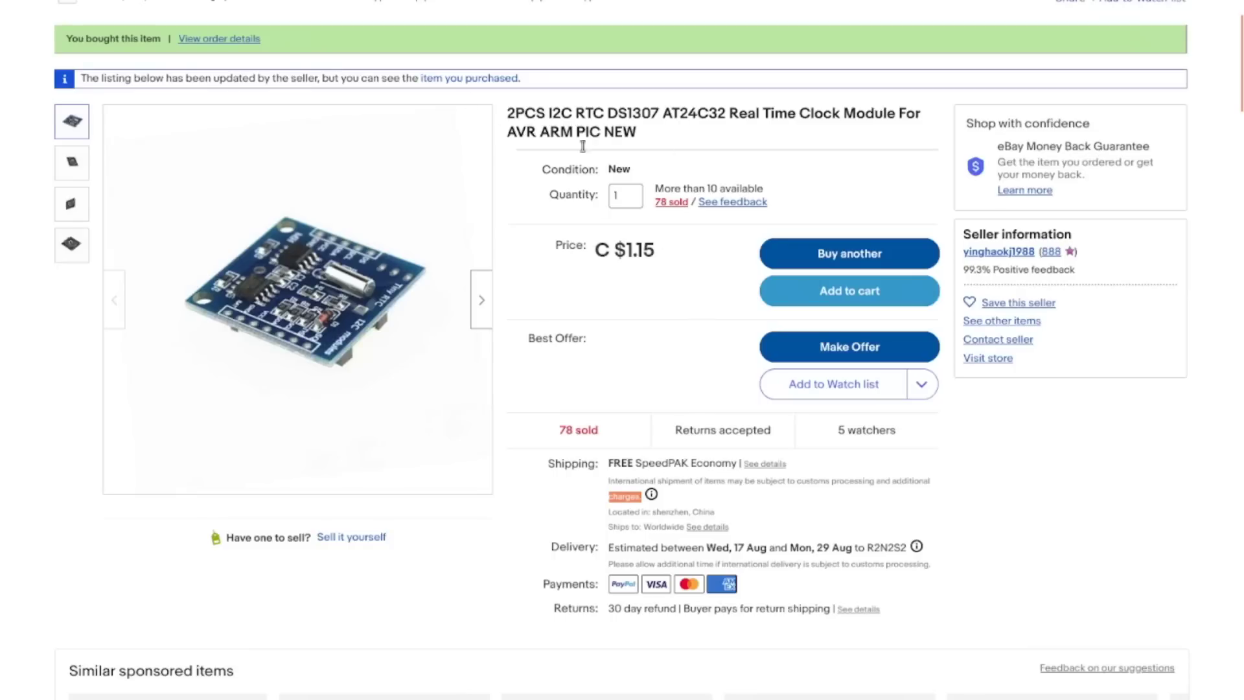
mouse_move(675, 274)
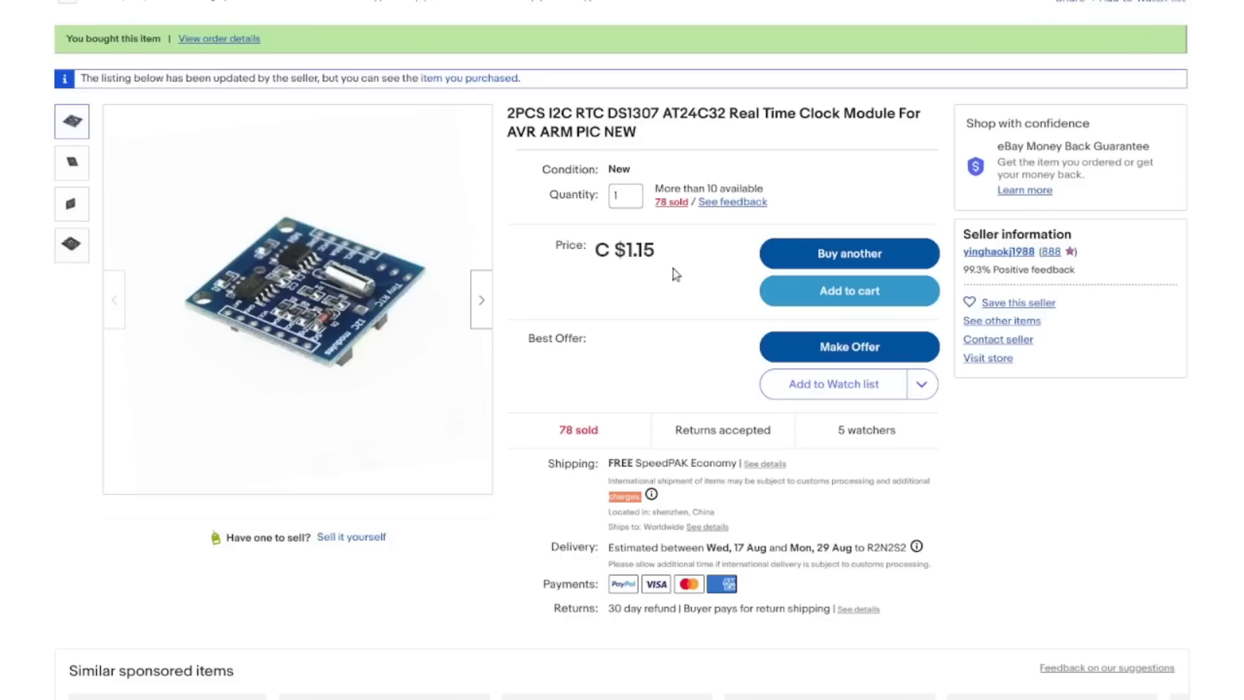
mouse_move(763, 220)
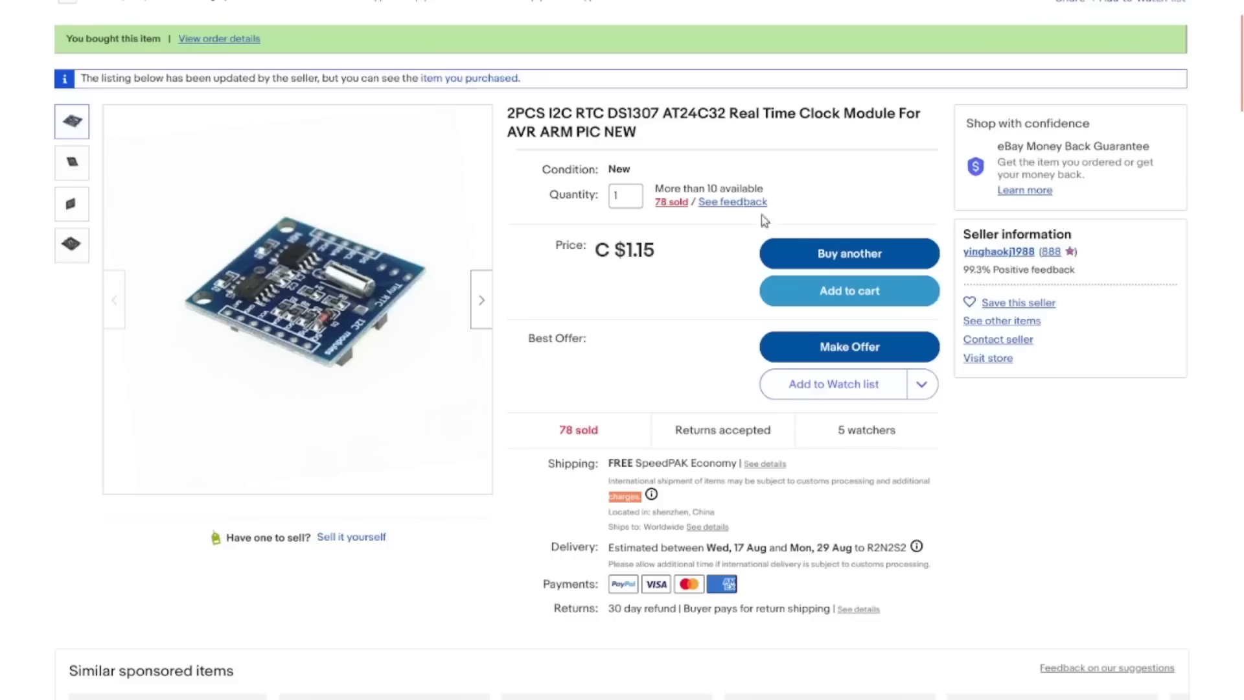
mouse_move(669, 273)
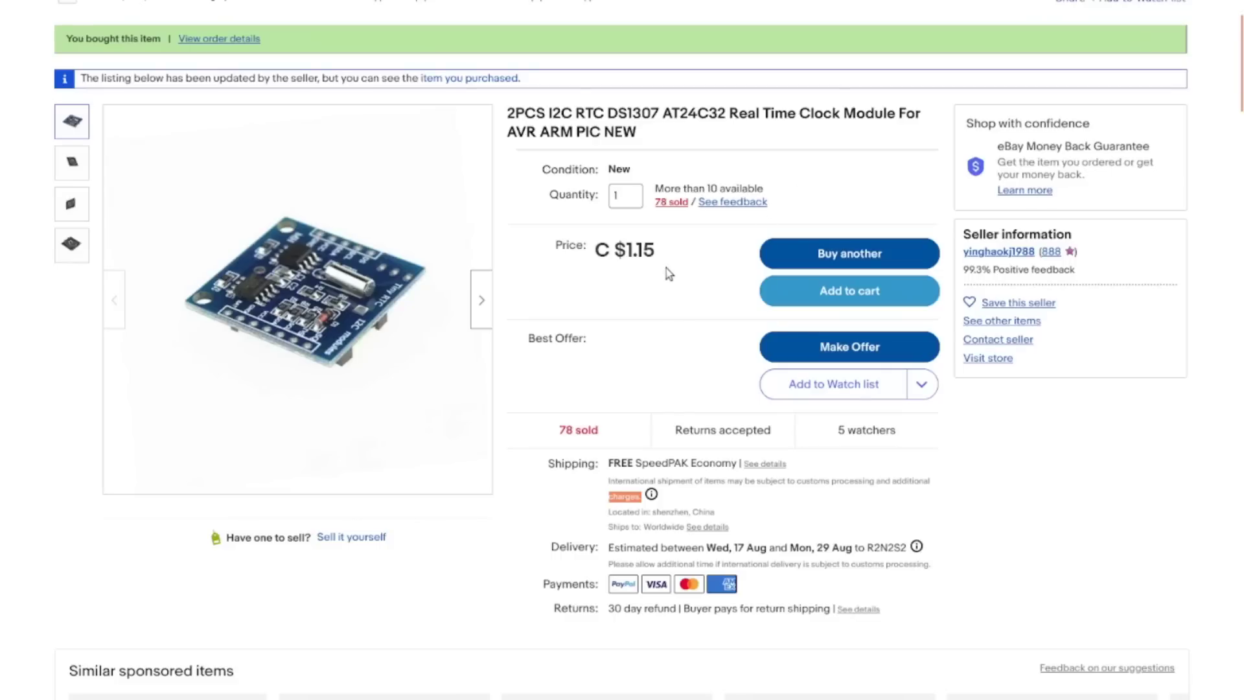
mouse_move(691, 278)
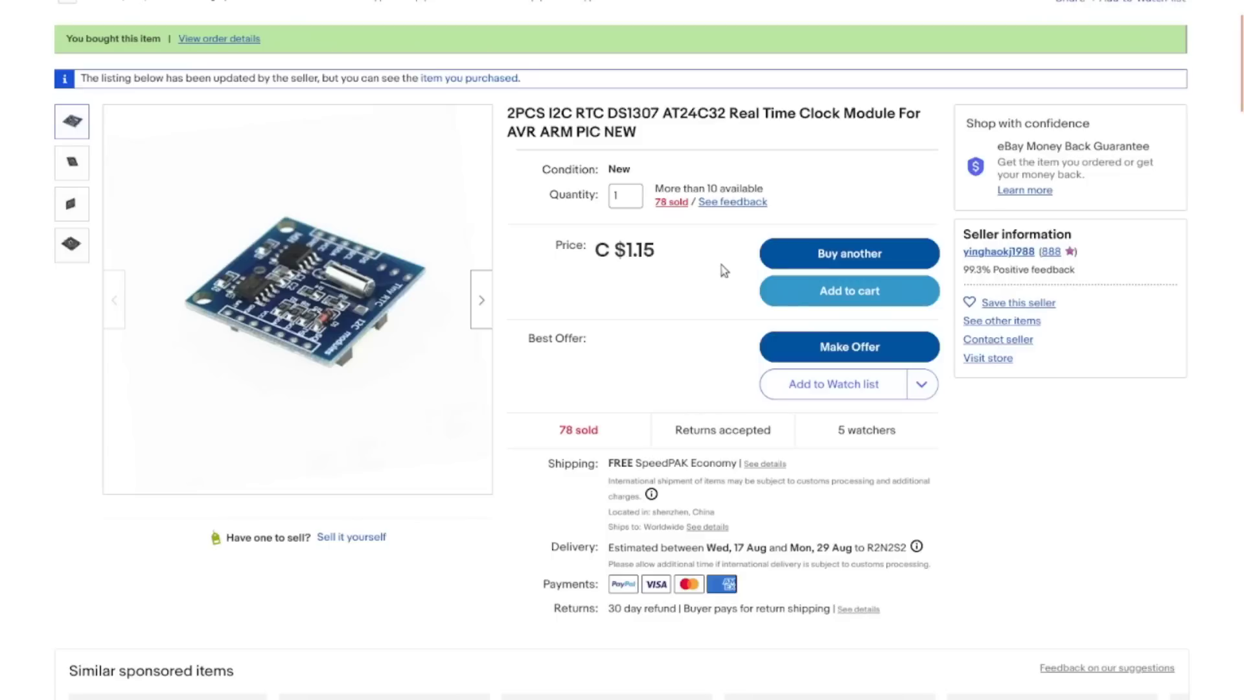
scroll("down", 3)
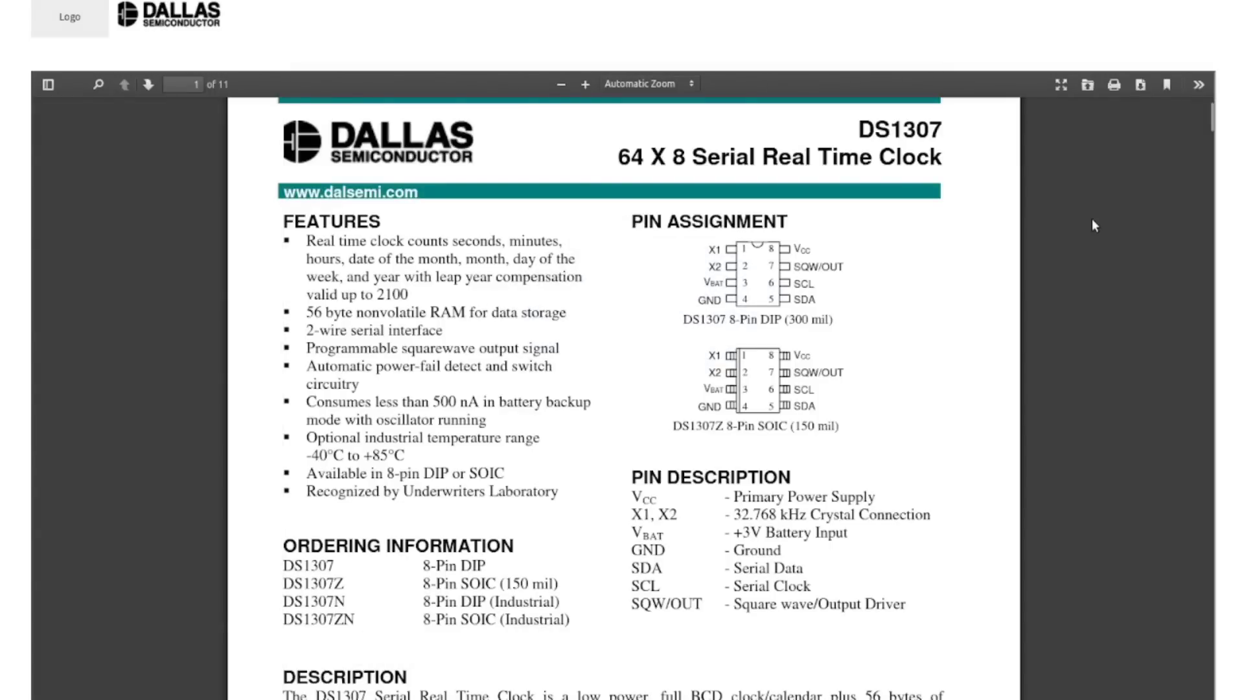
mouse_move(821, 439)
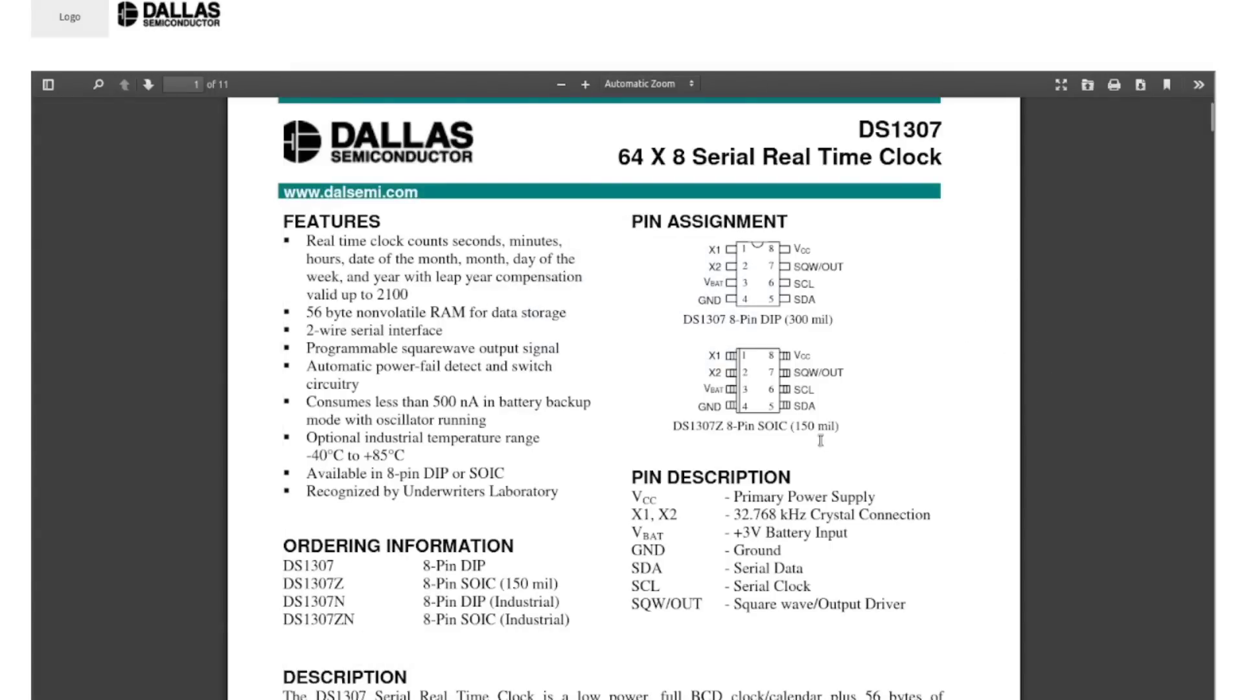
Step: Open the Dallas DS1307 datasheet PDF and scroll from its features toward the DC operating conditions
double_click(310, 585)
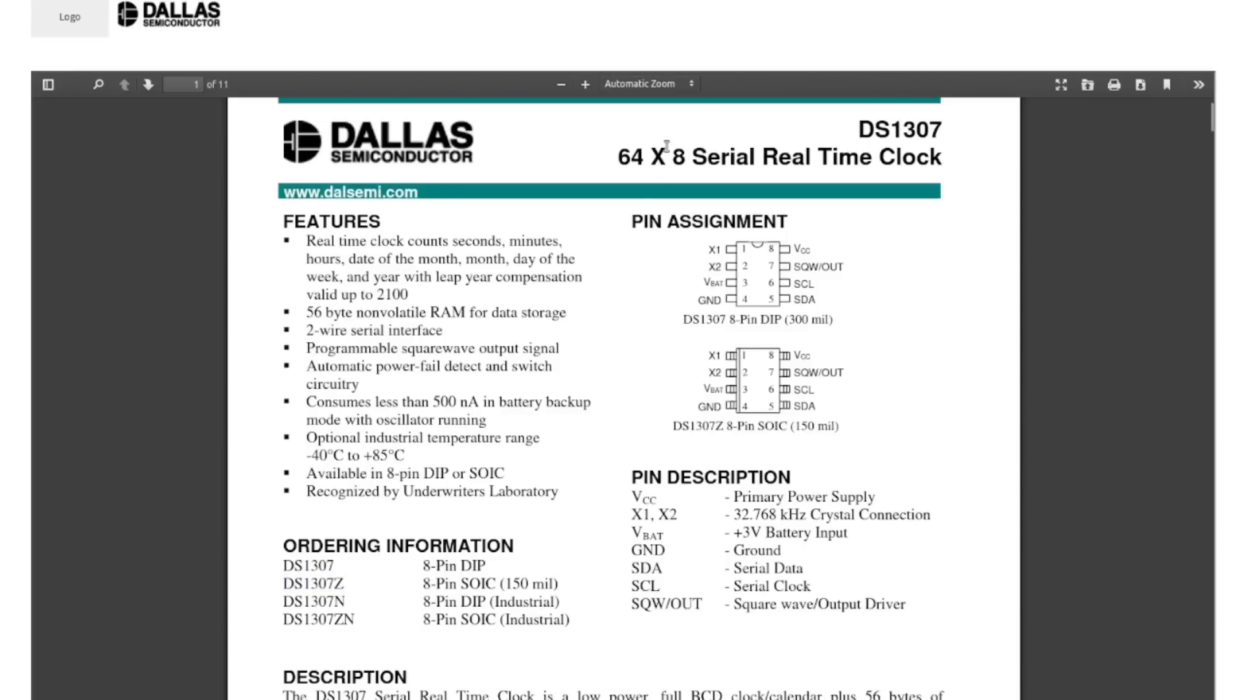
mouse_move(647, 179)
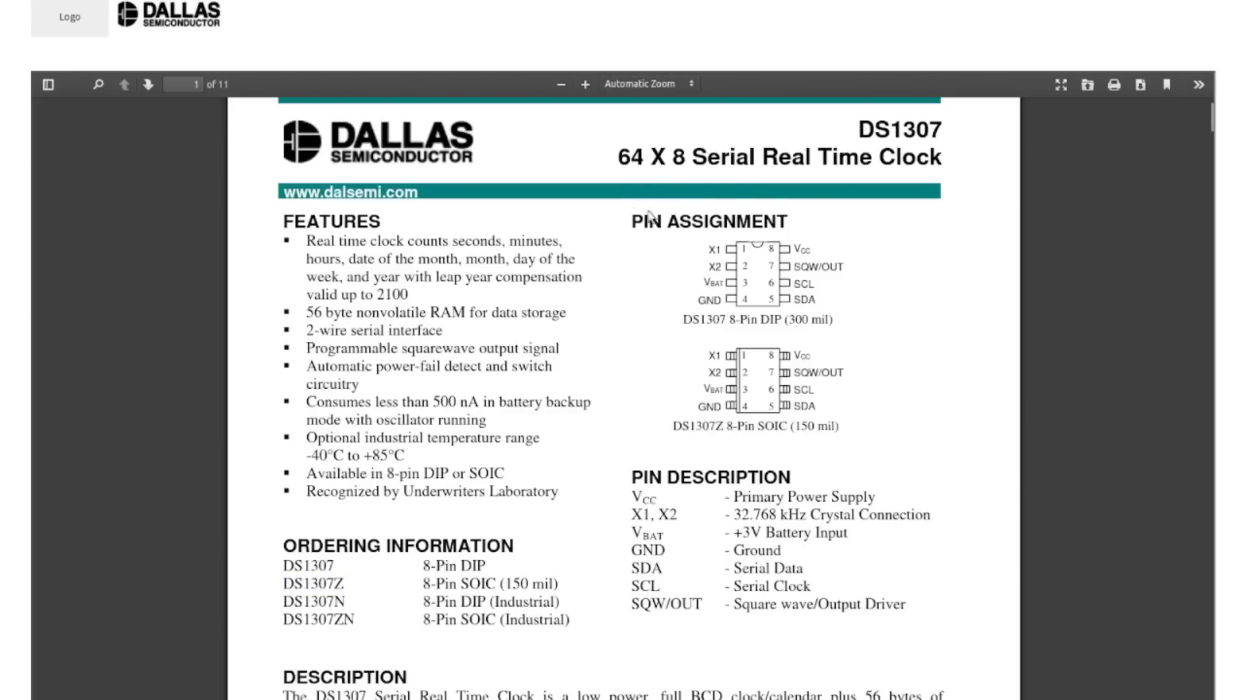
scroll("down", 3)
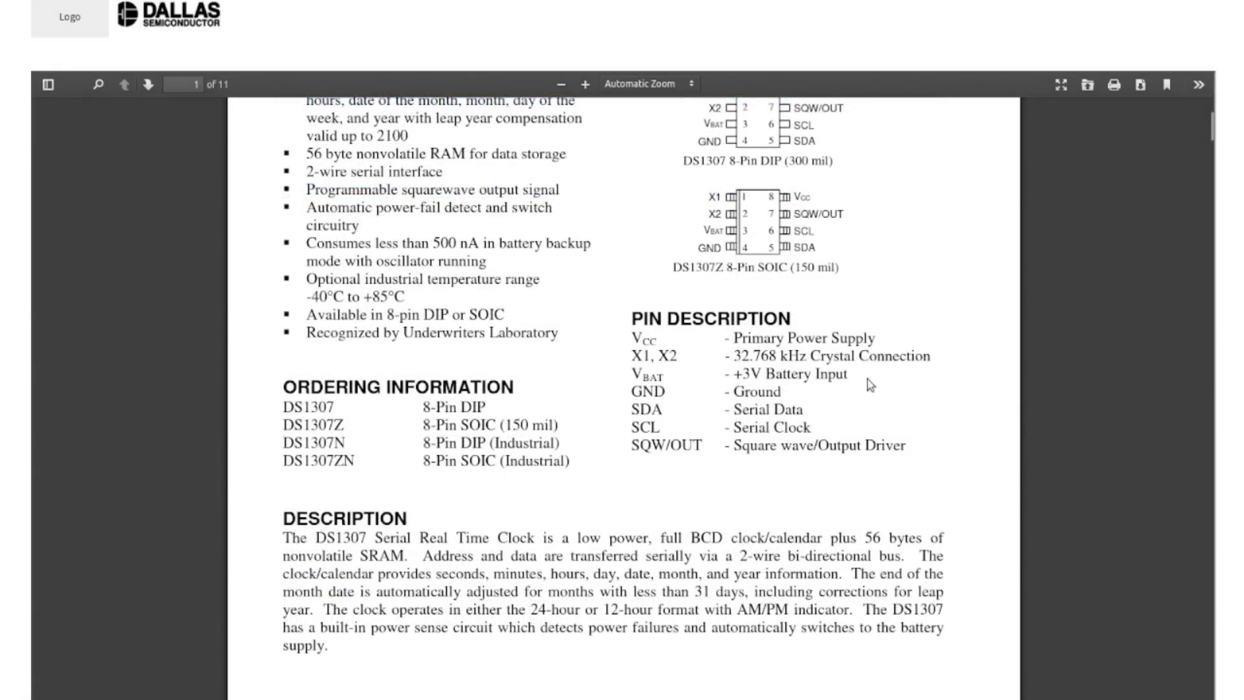
mouse_move(896, 385)
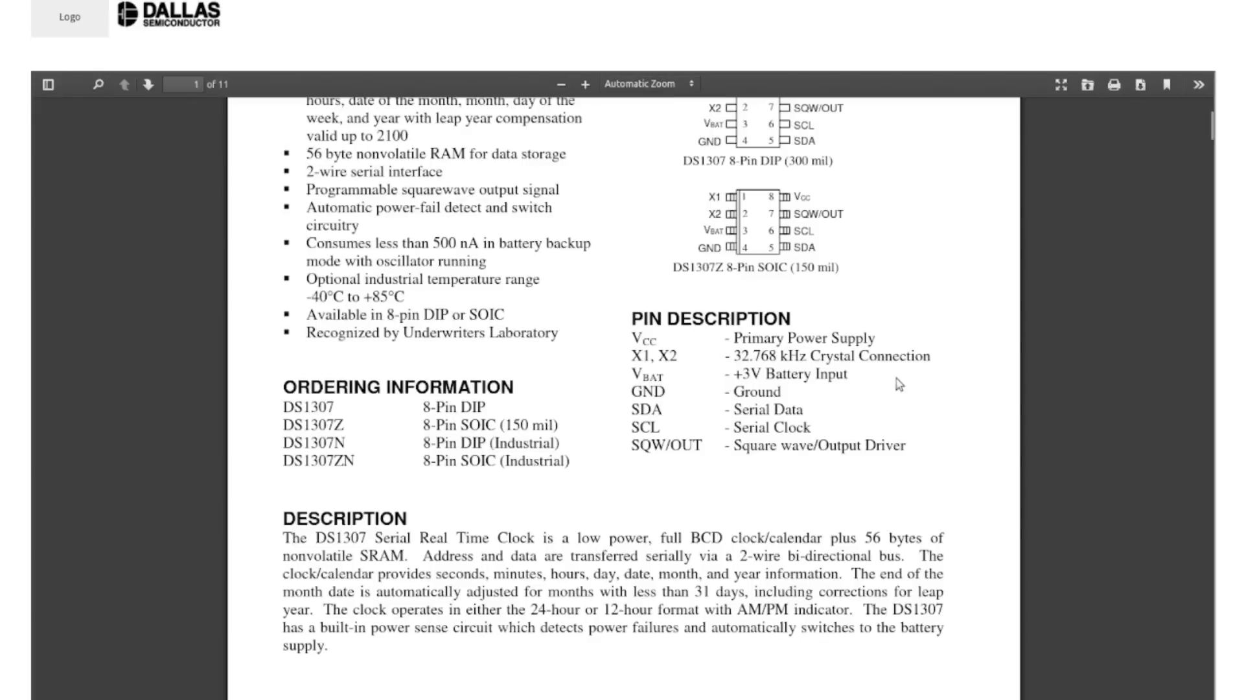
mouse_move(903, 409)
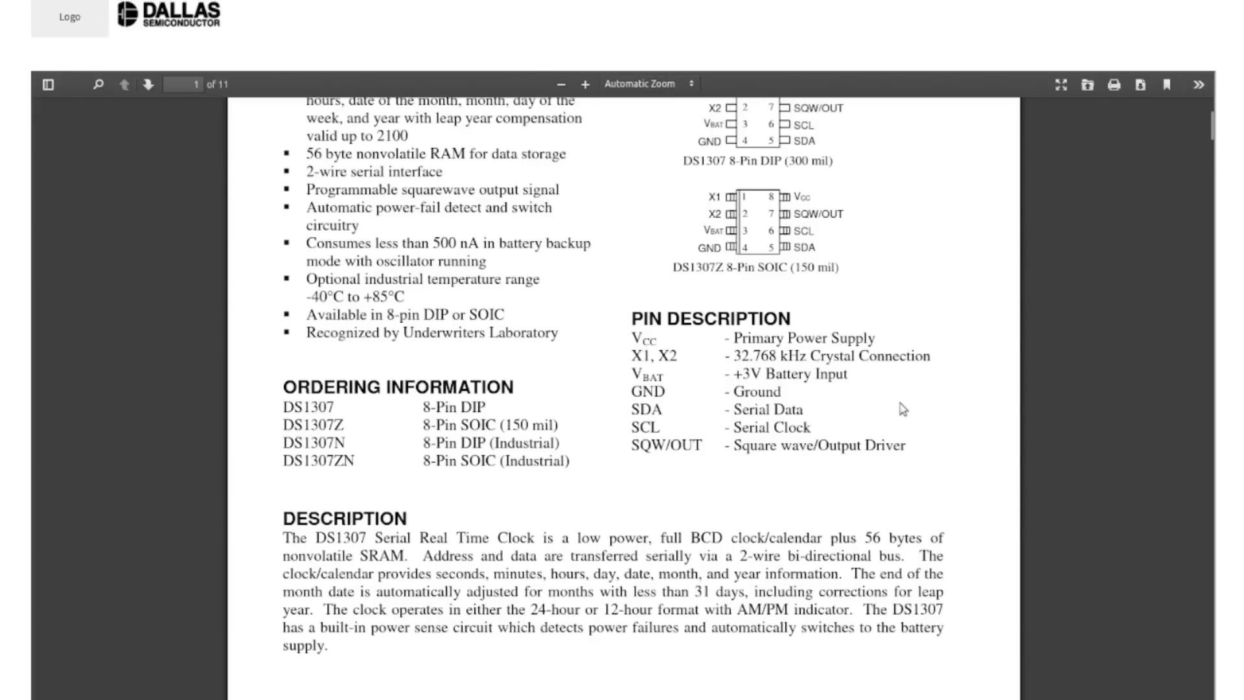
mouse_move(848, 378)
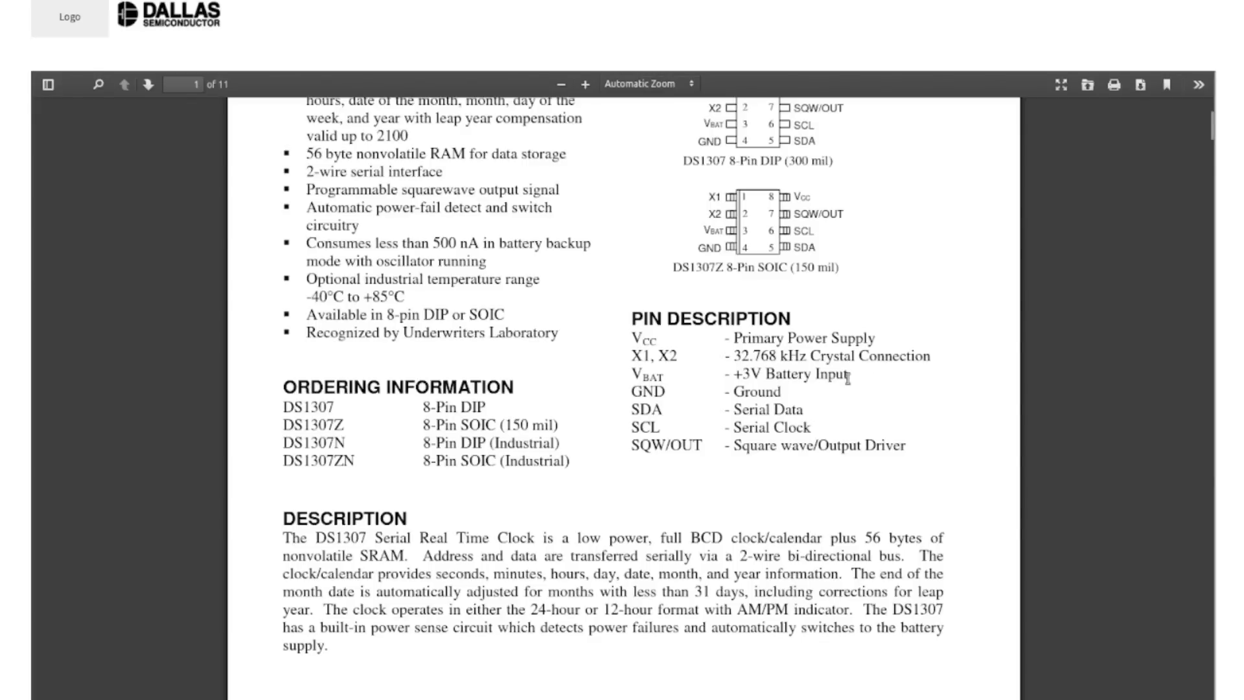
mouse_move(821, 412)
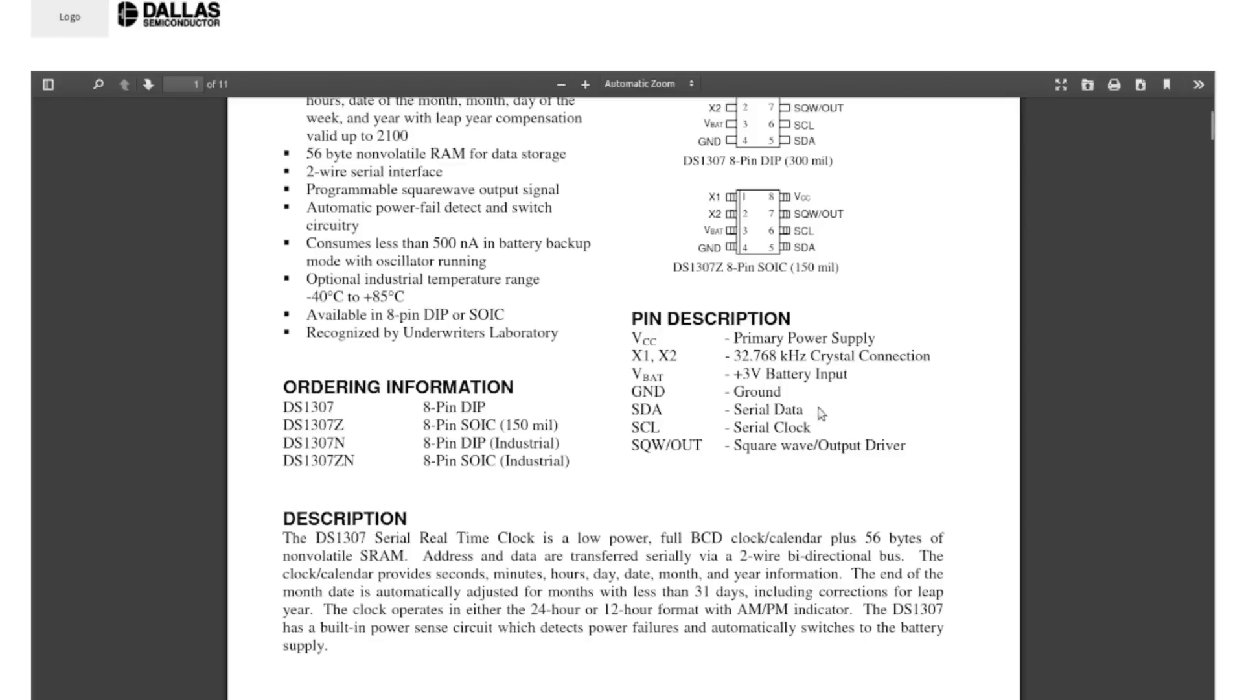
mouse_move(652, 466)
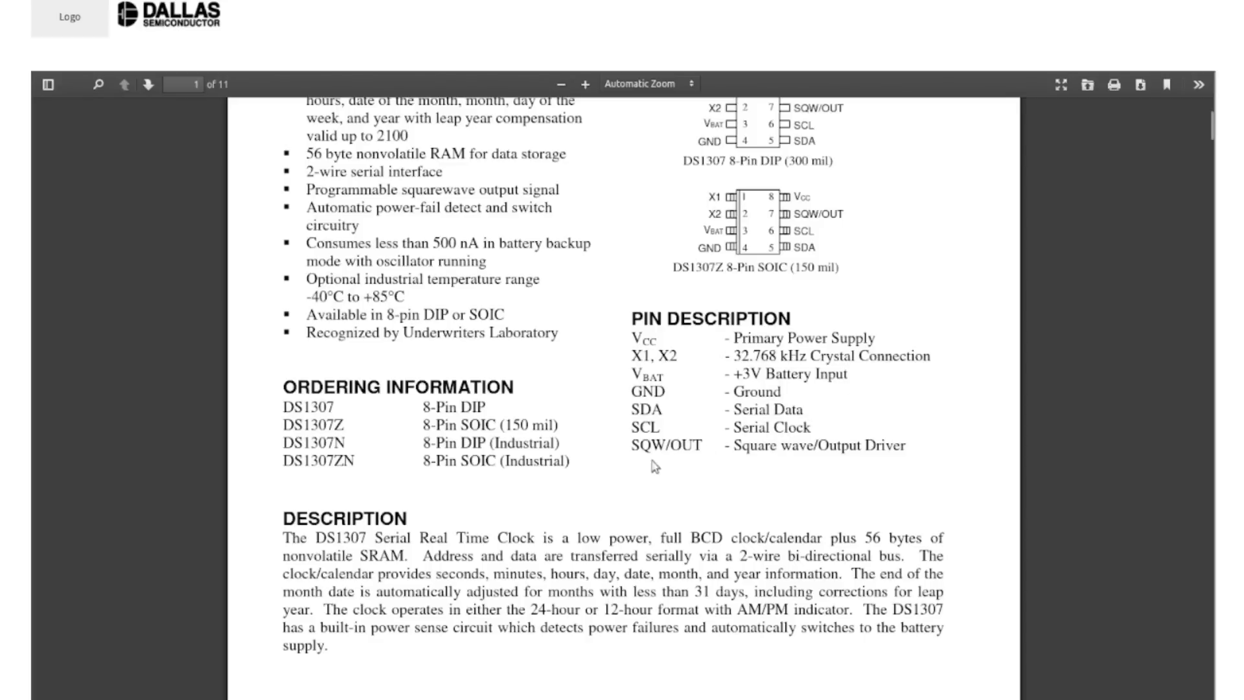
mouse_move(891, 396)
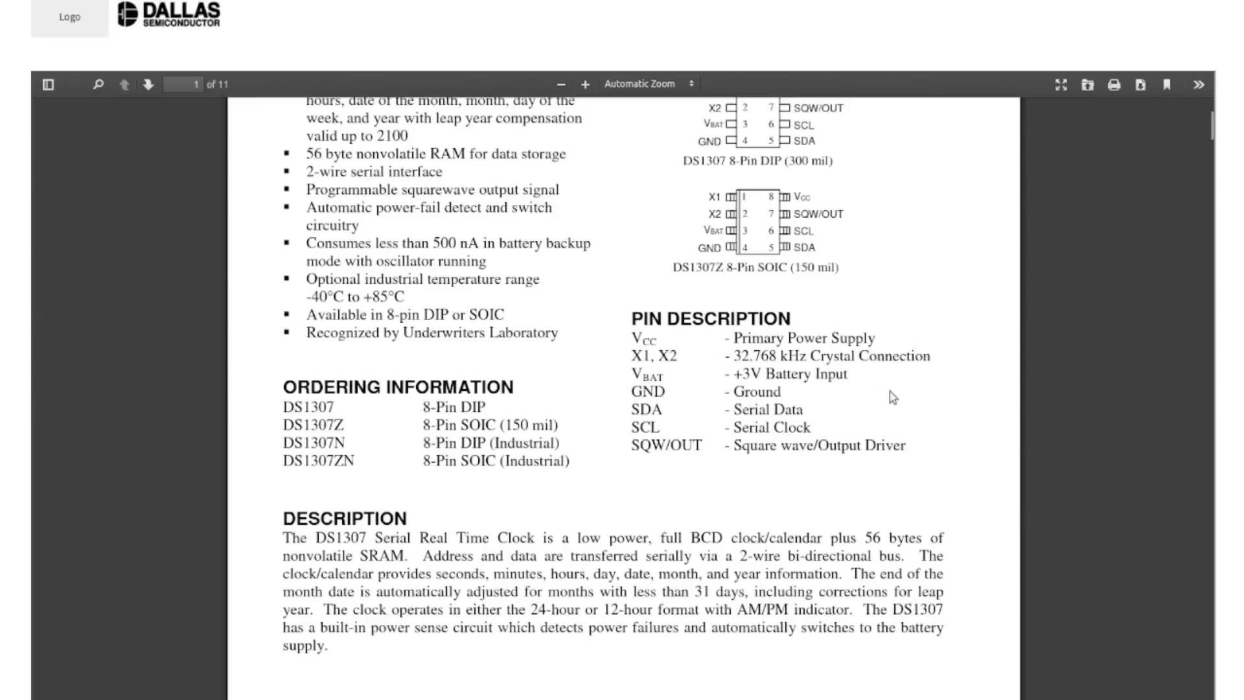
mouse_move(861, 406)
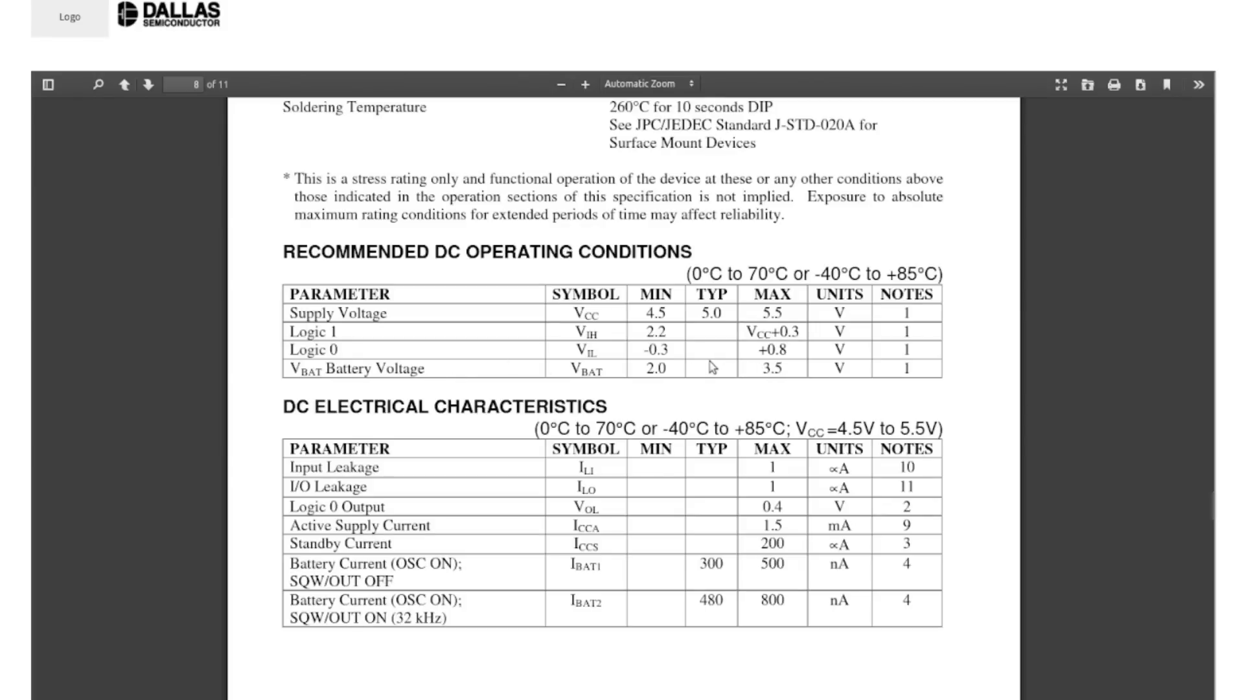
mouse_move(705, 400)
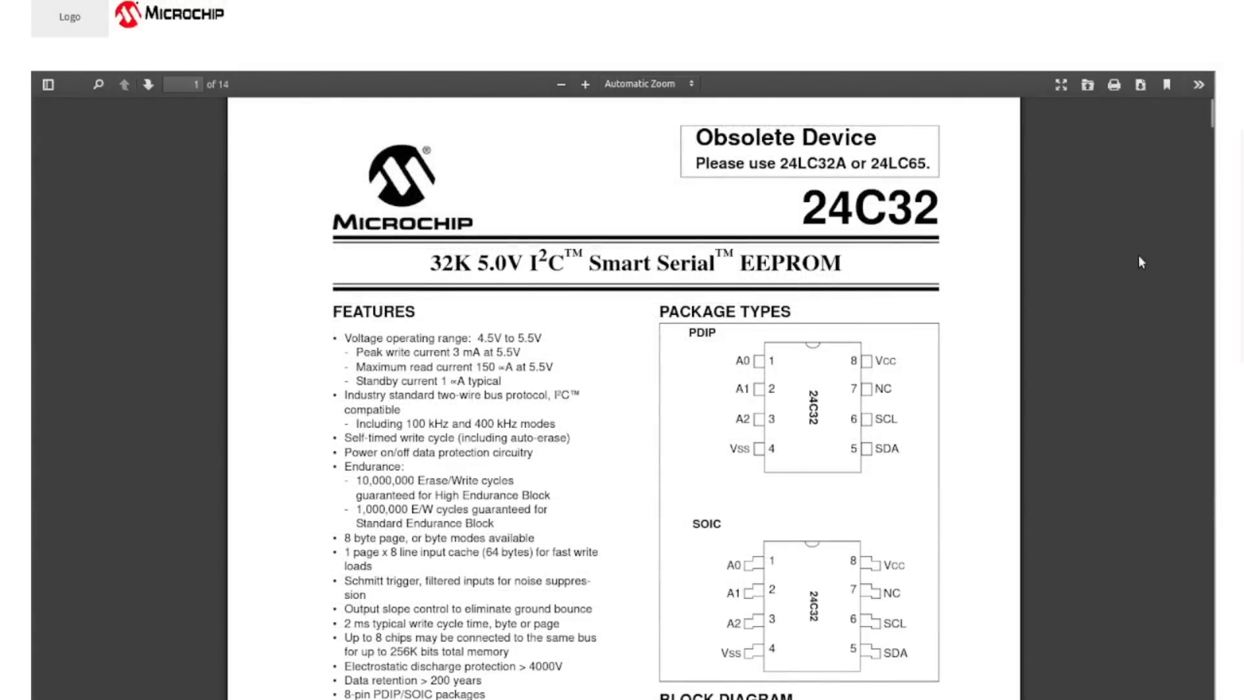
mouse_move(1147, 202)
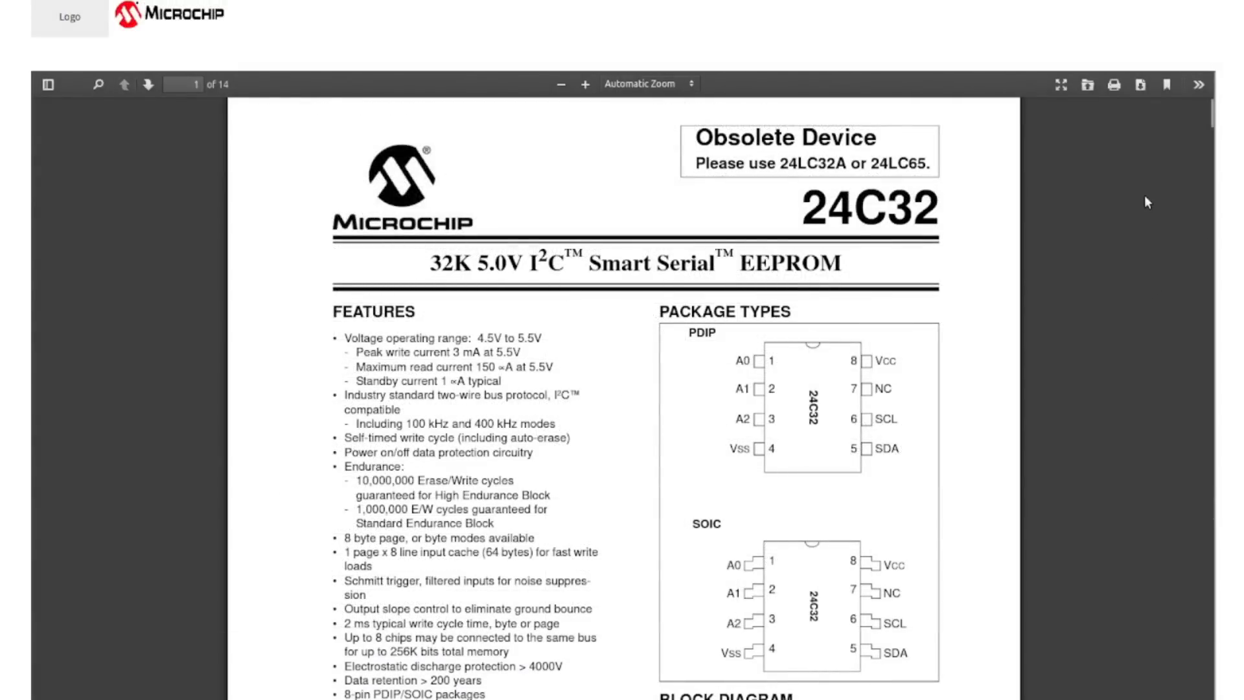
mouse_move(1122, 272)
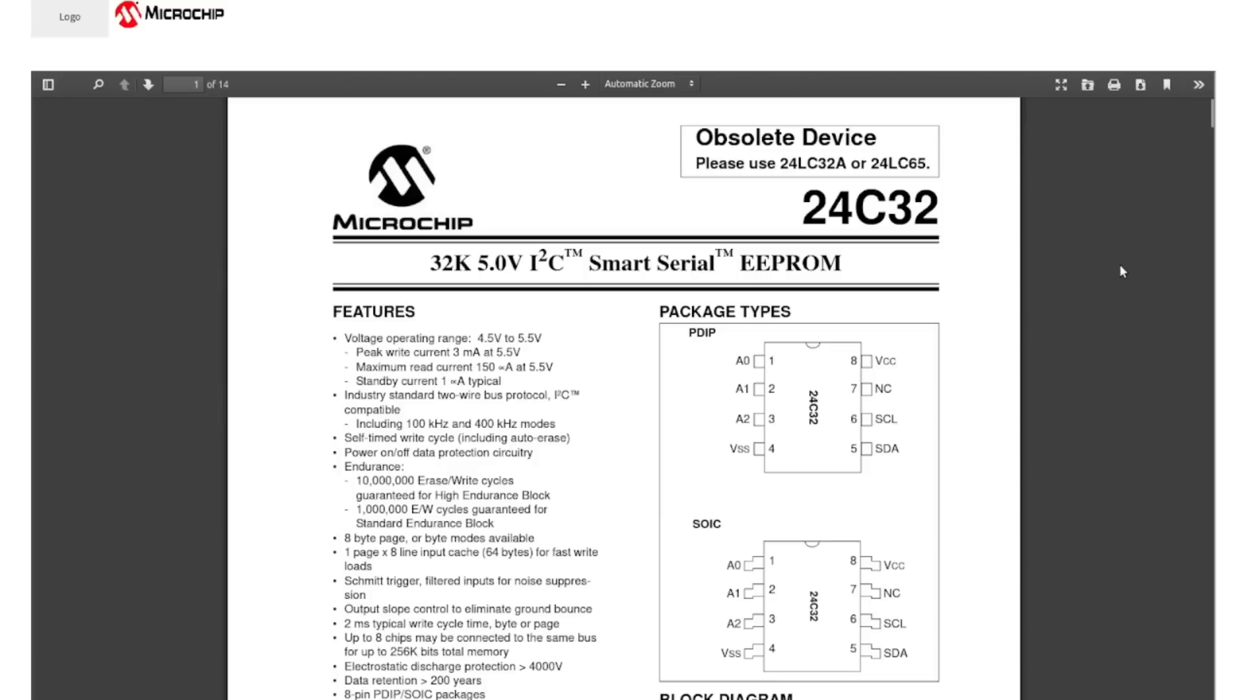
mouse_move(1094, 255)
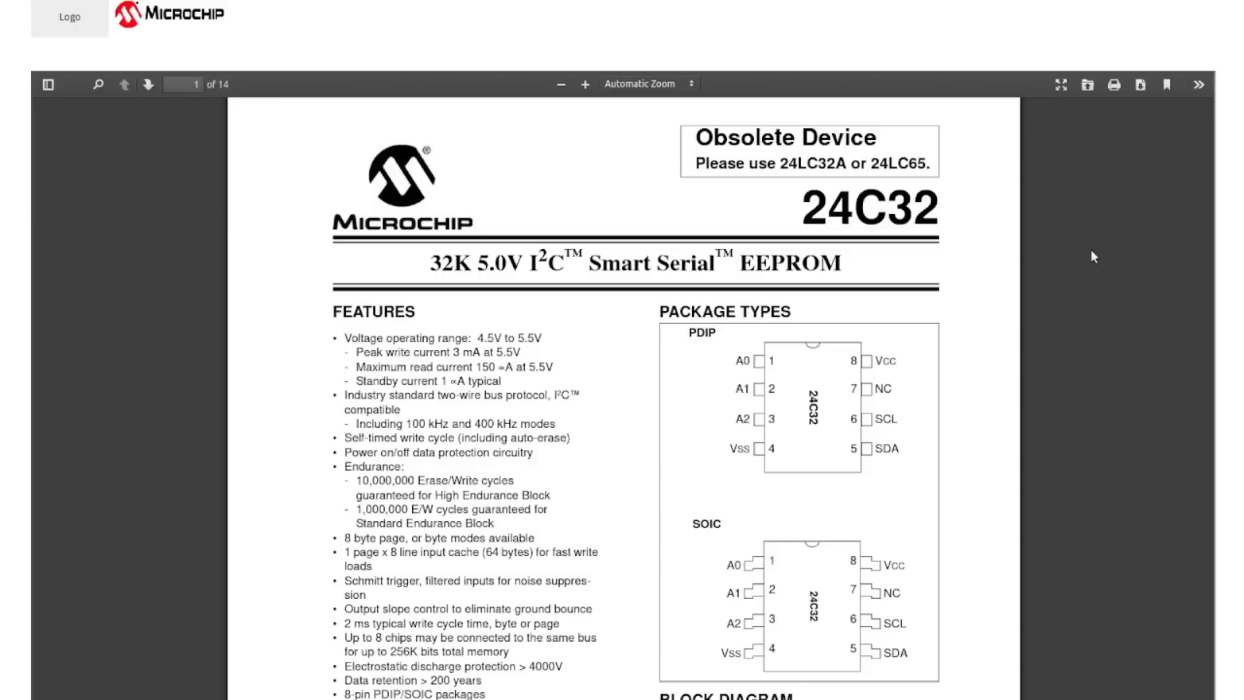
mouse_move(1106, 253)
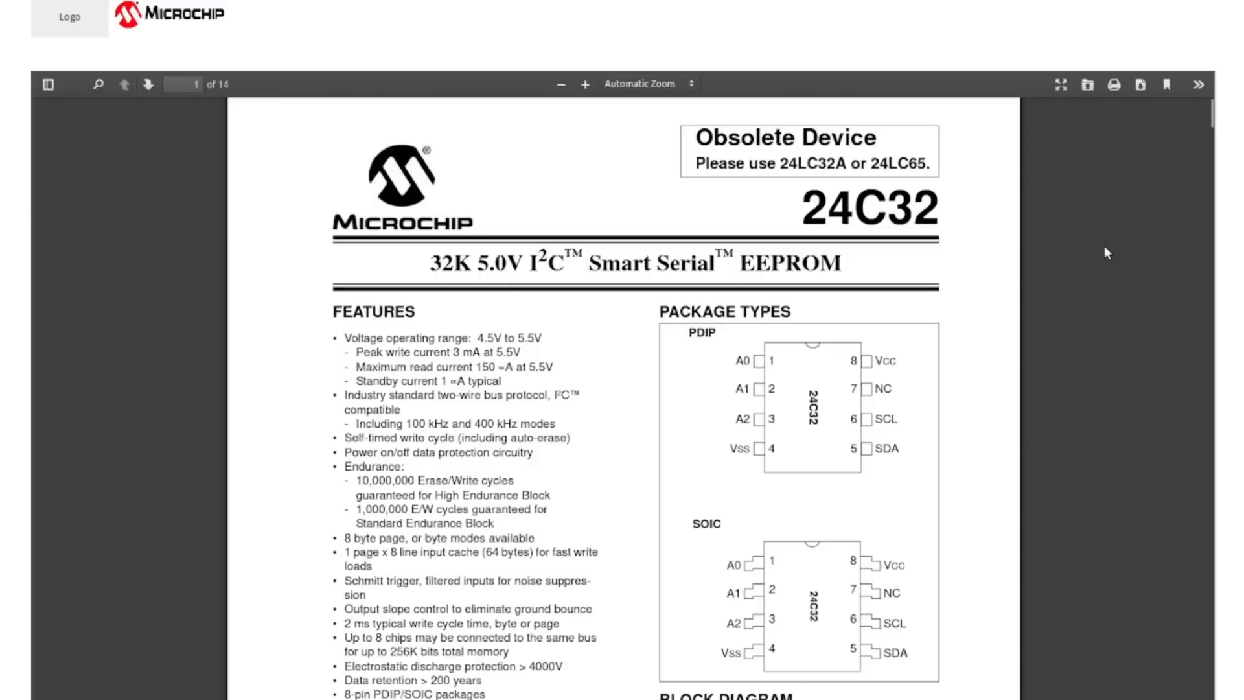
mouse_move(1040, 306)
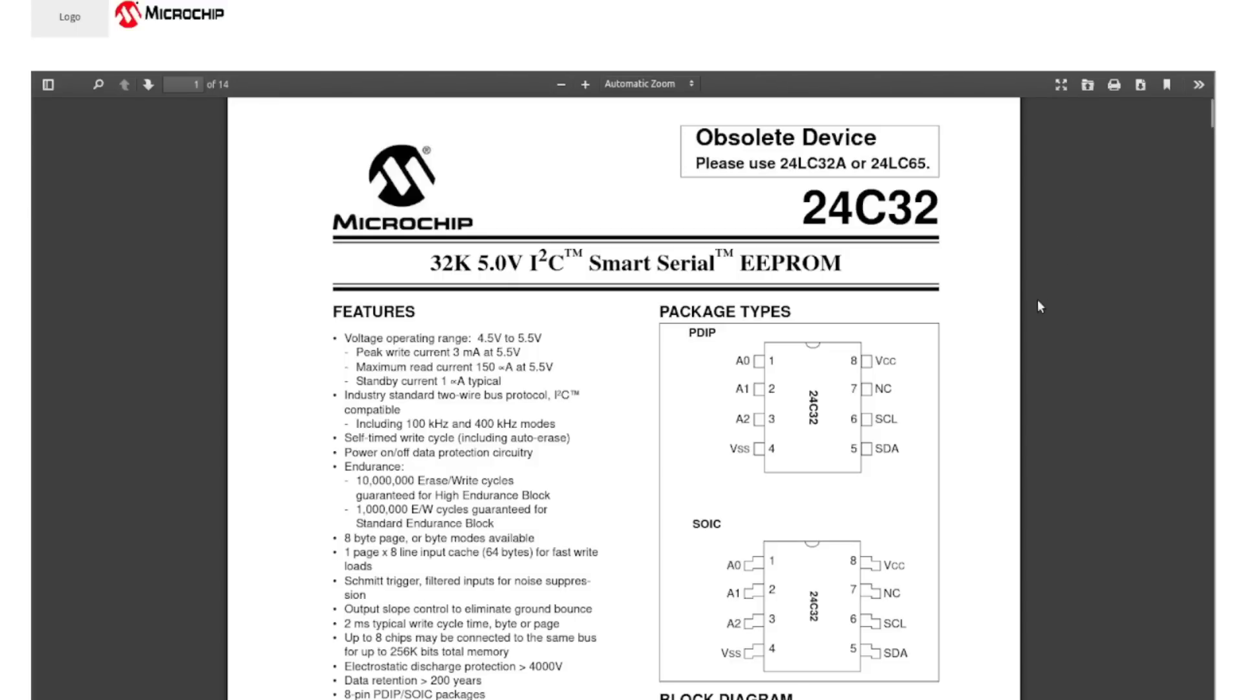
mouse_move(1099, 288)
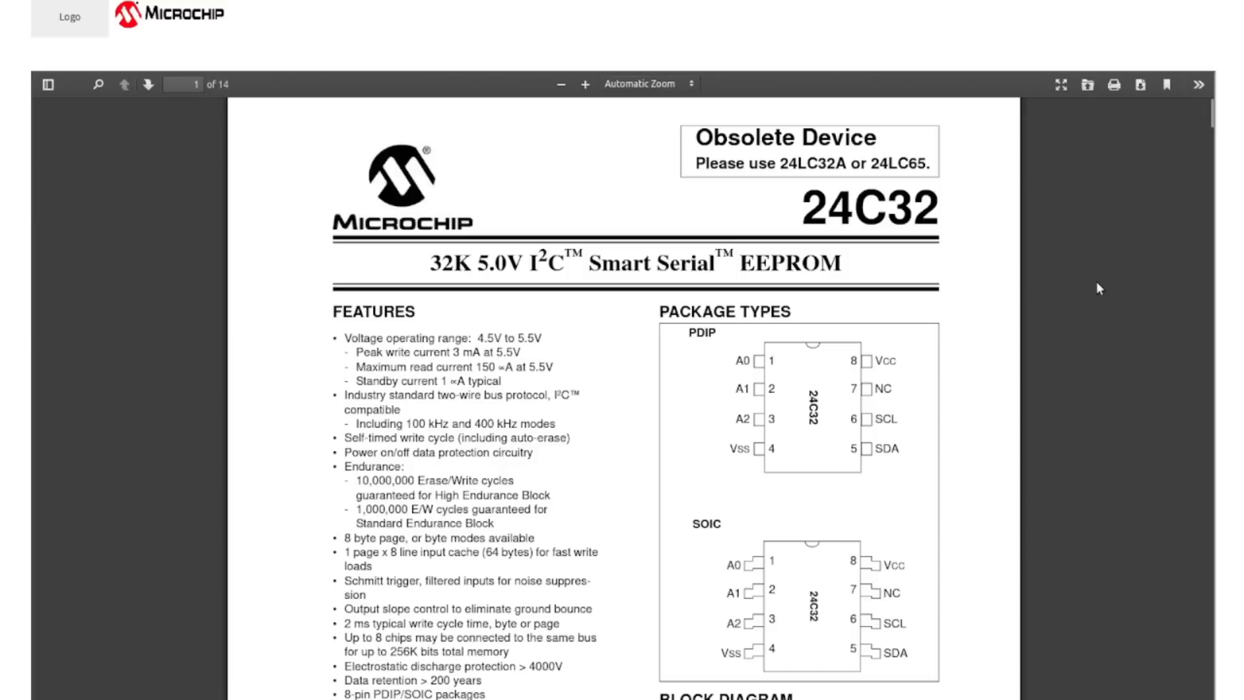
mouse_move(499, 302)
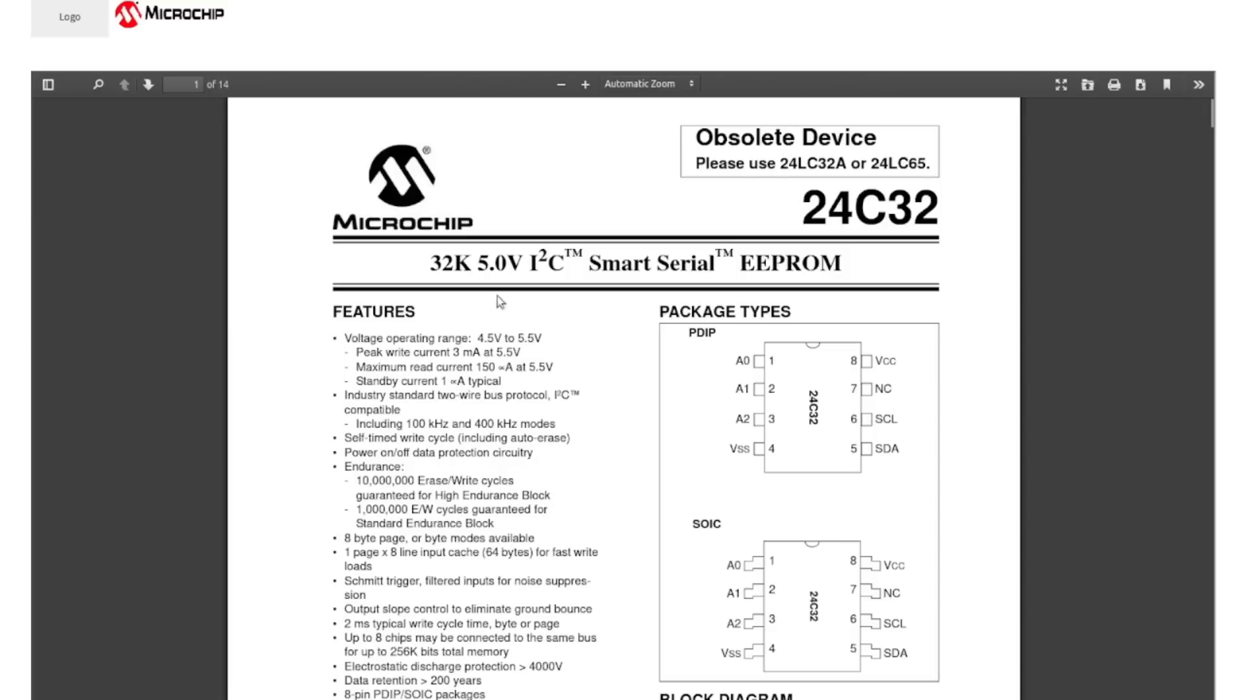
mouse_move(400, 256)
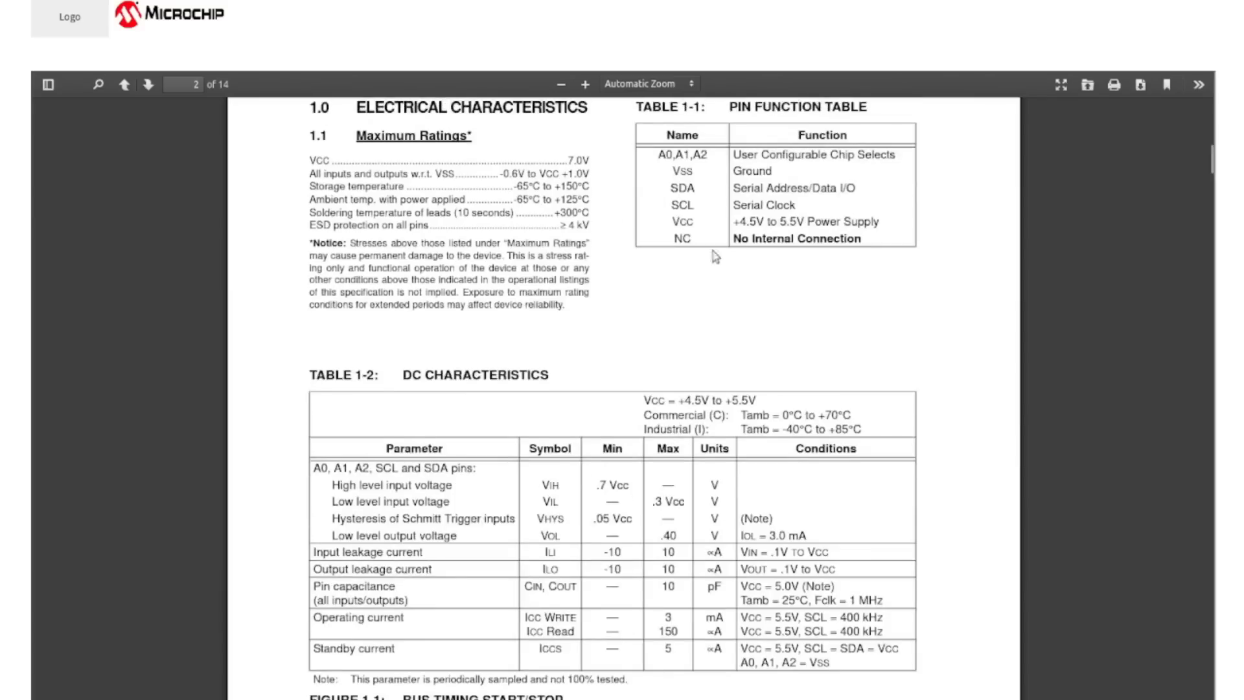
mouse_move(663, 286)
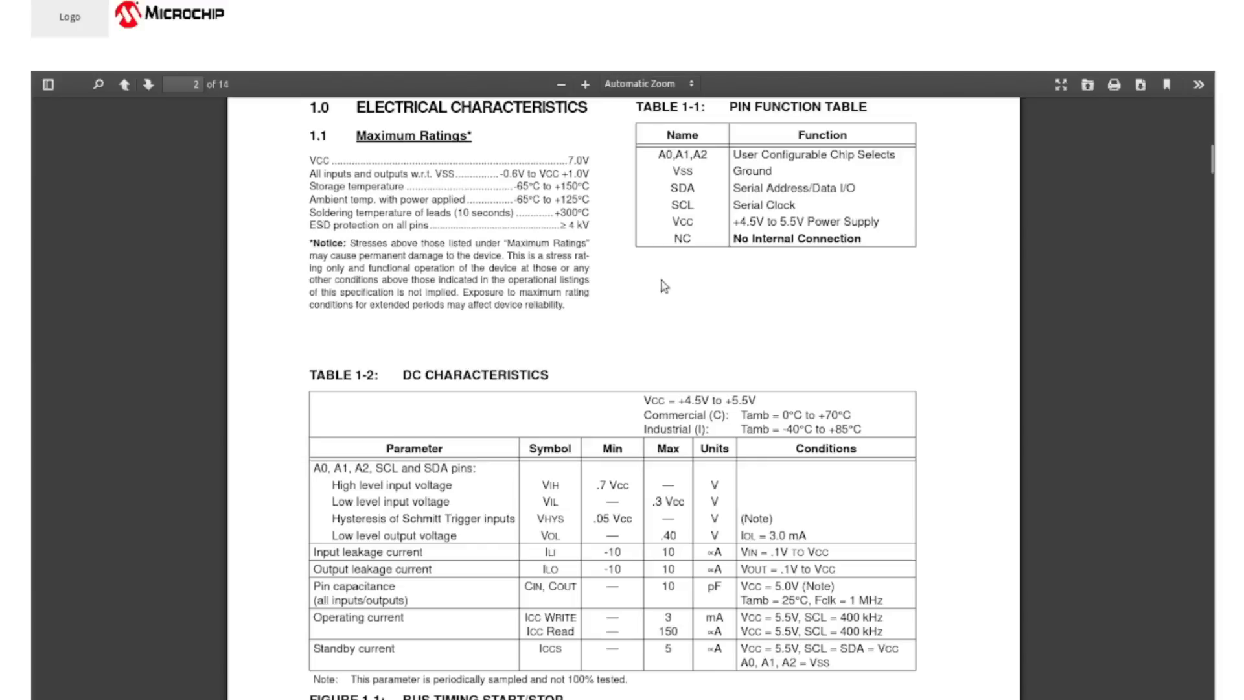
mouse_move(625, 303)
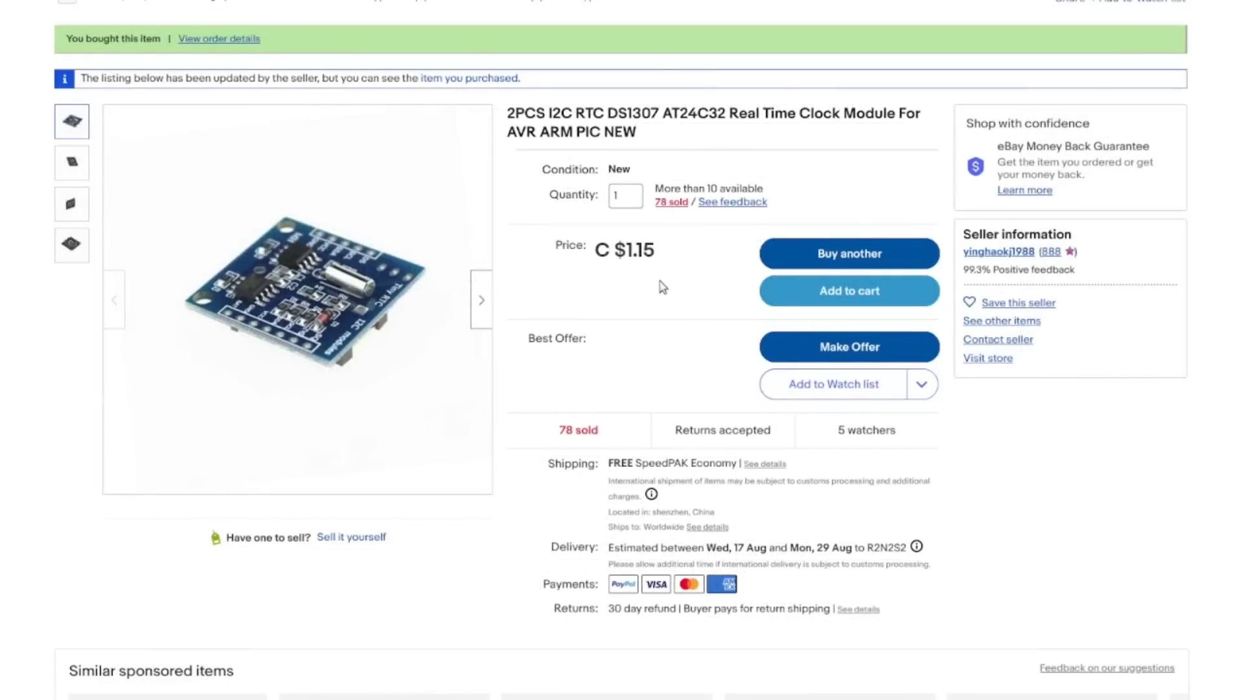
mouse_move(687, 296)
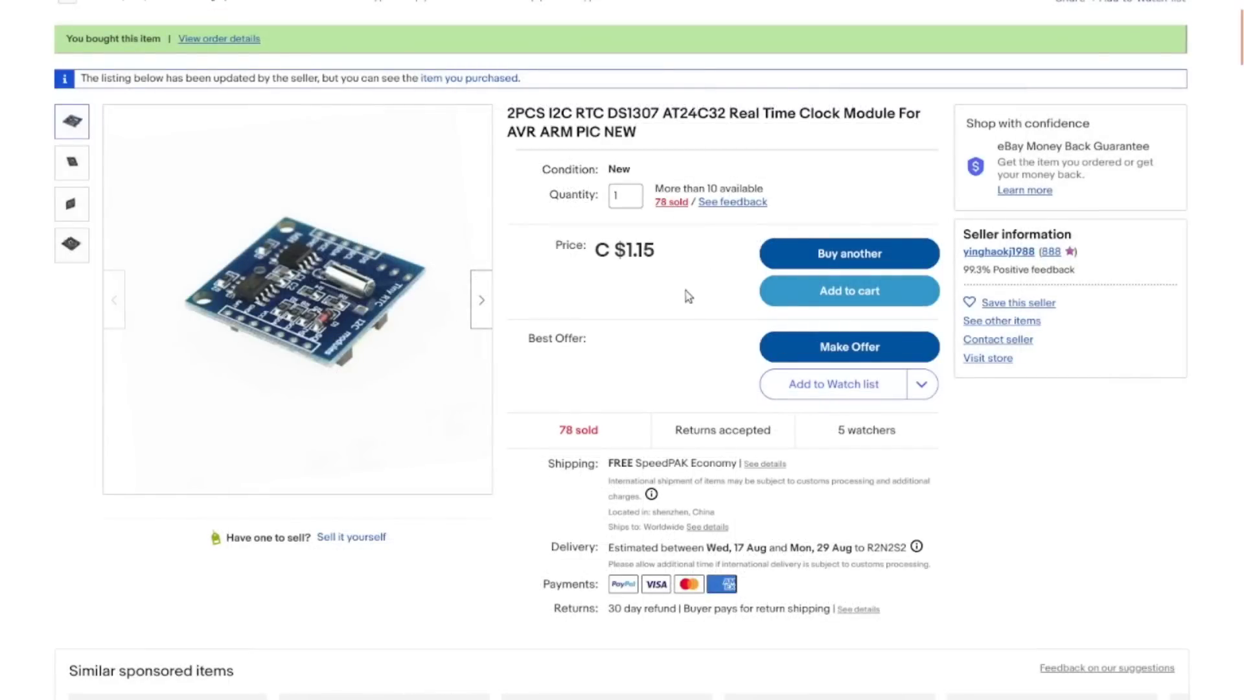